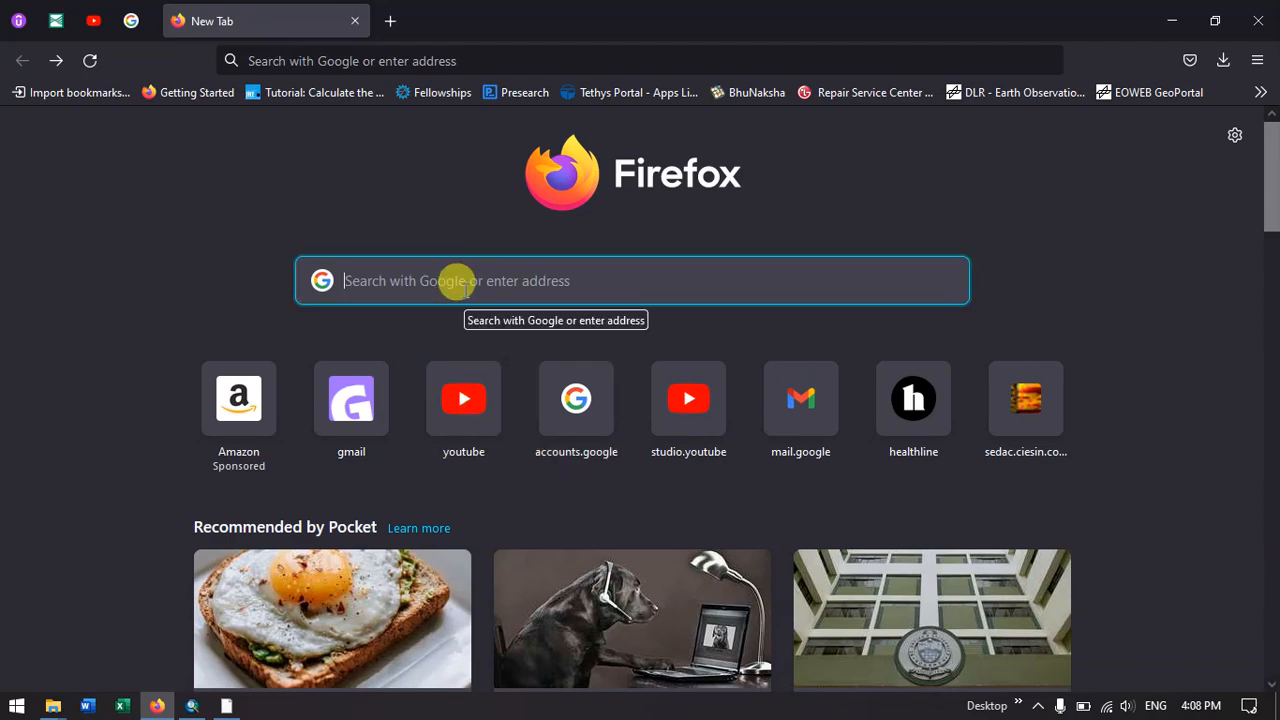
- Search Google for 'sedac village boundary india' to find the India village-level dataset
text(sedac village bo)
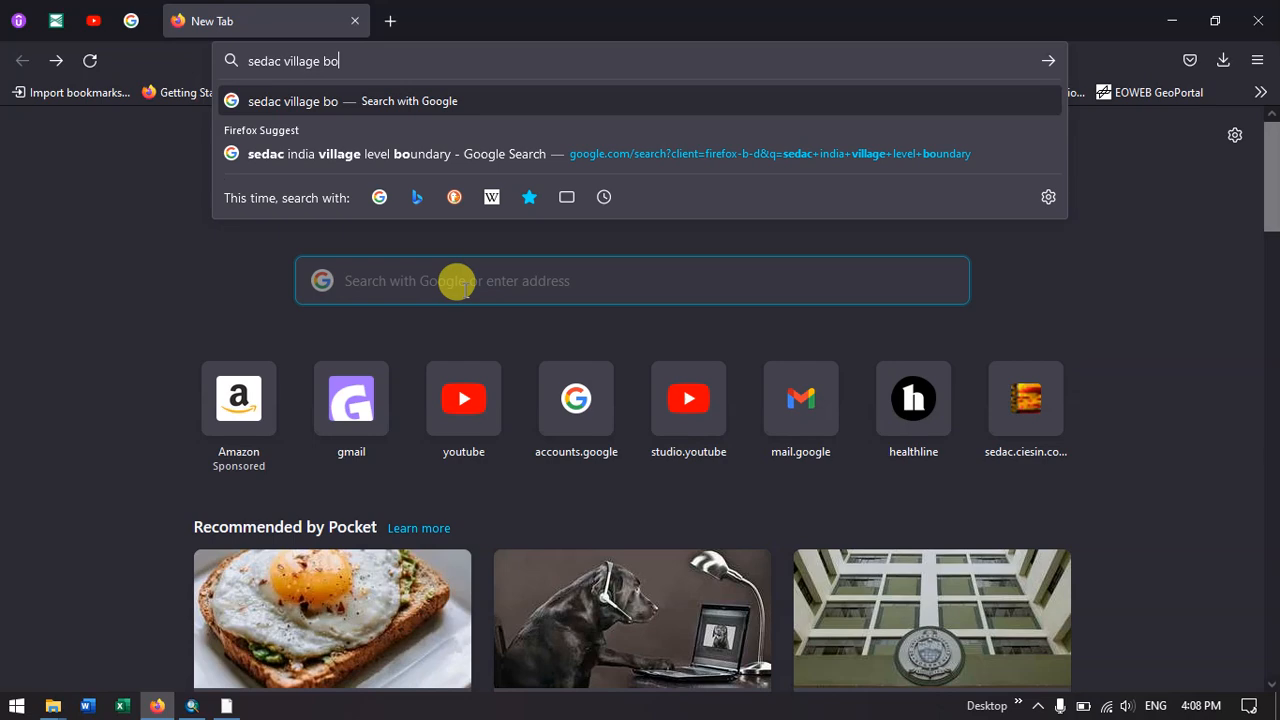
text(undary+india)
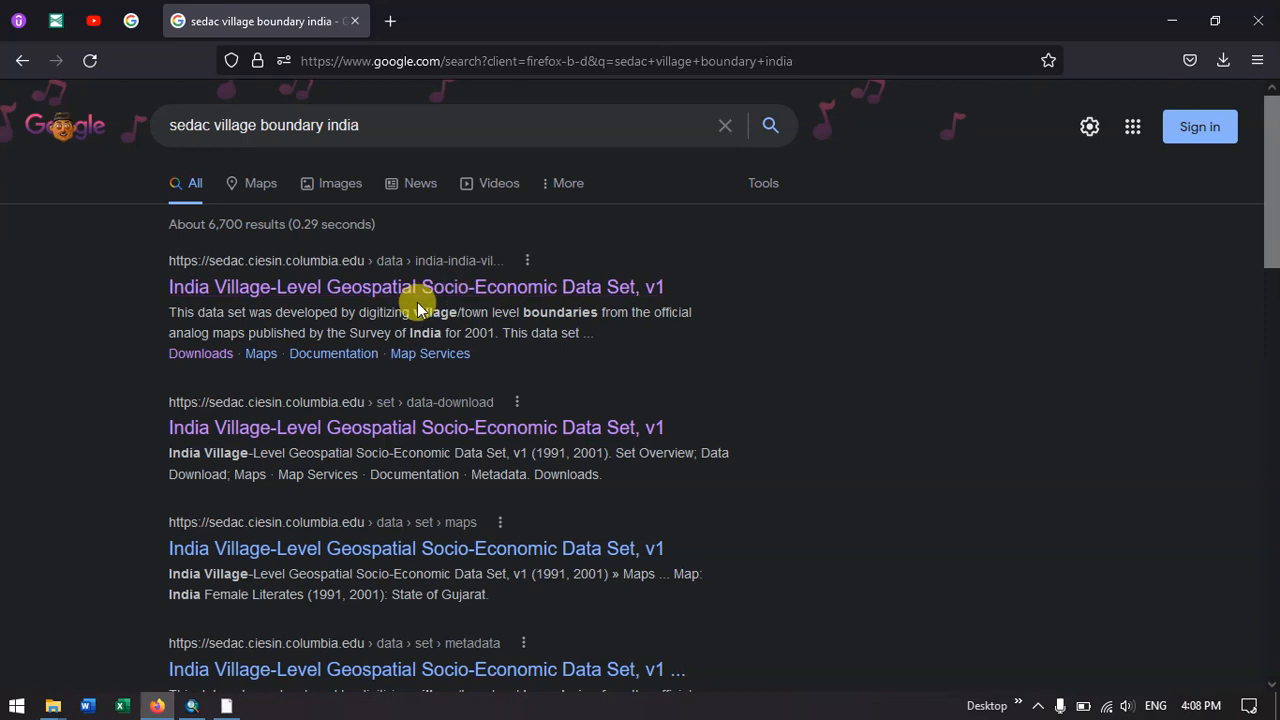
mouse_move(245, 287)
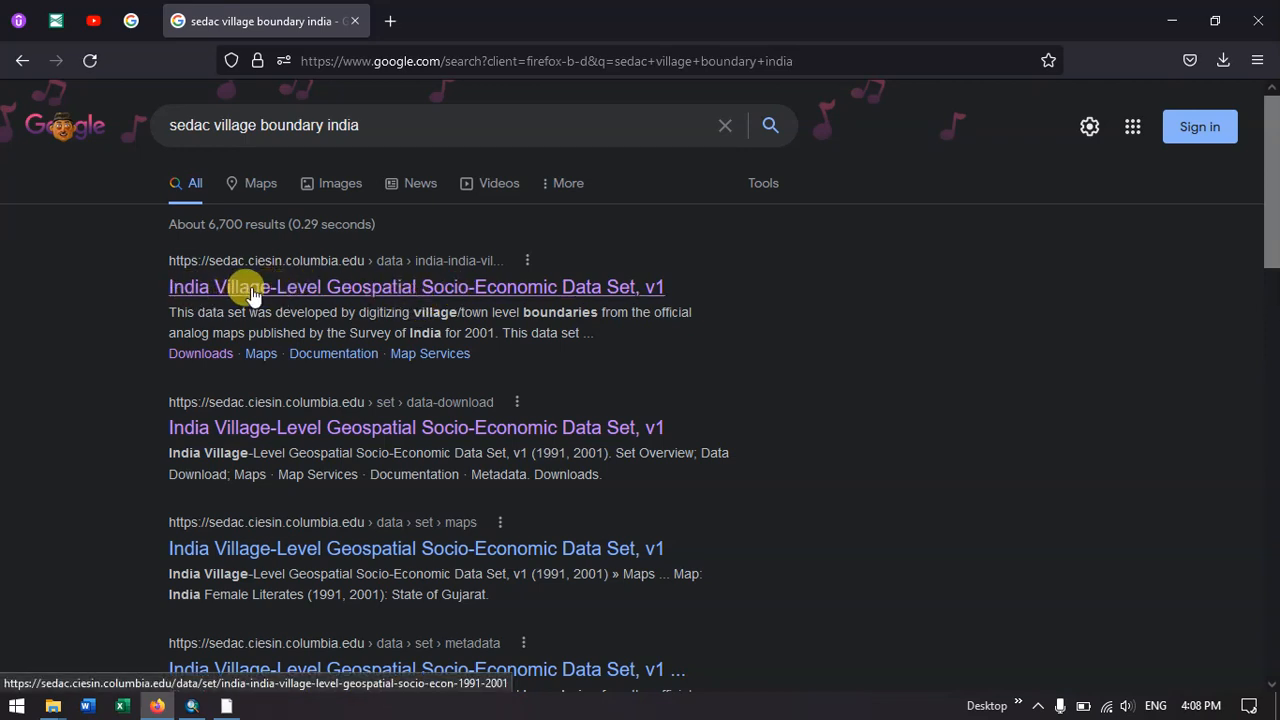
mouse_move(470, 305)
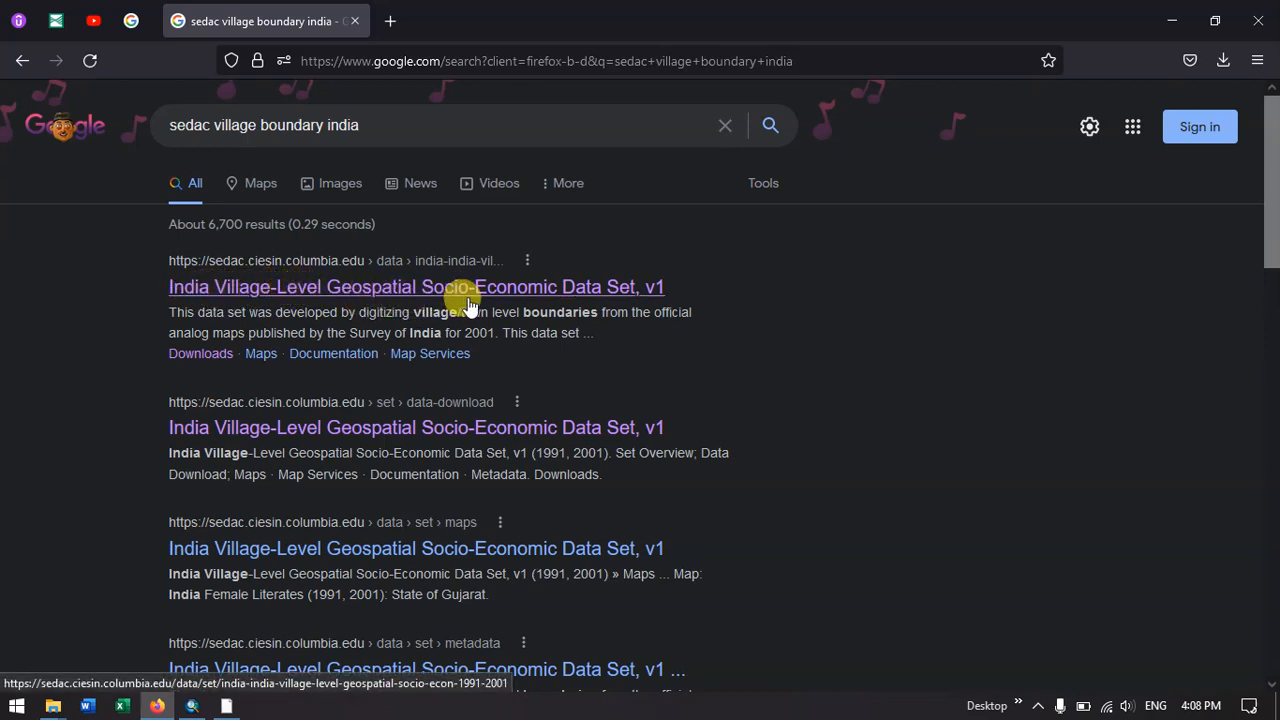
mouse_move(360, 287)
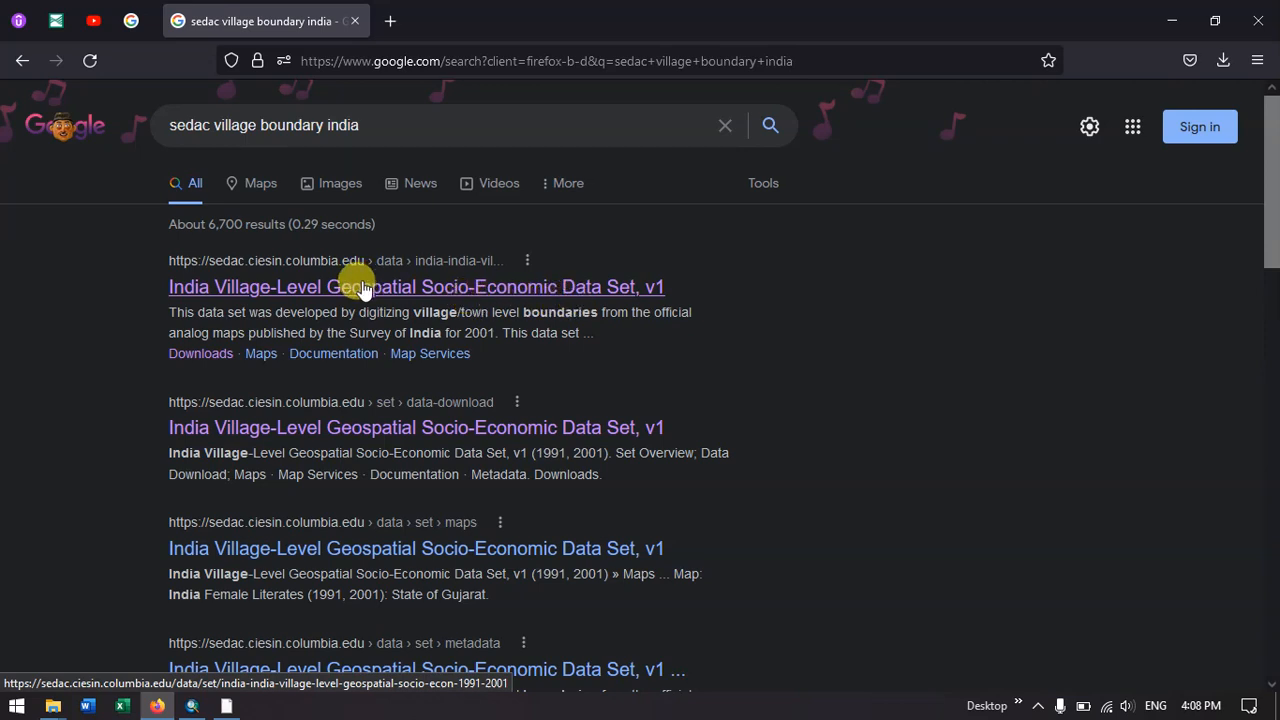
mouse_move(332, 292)
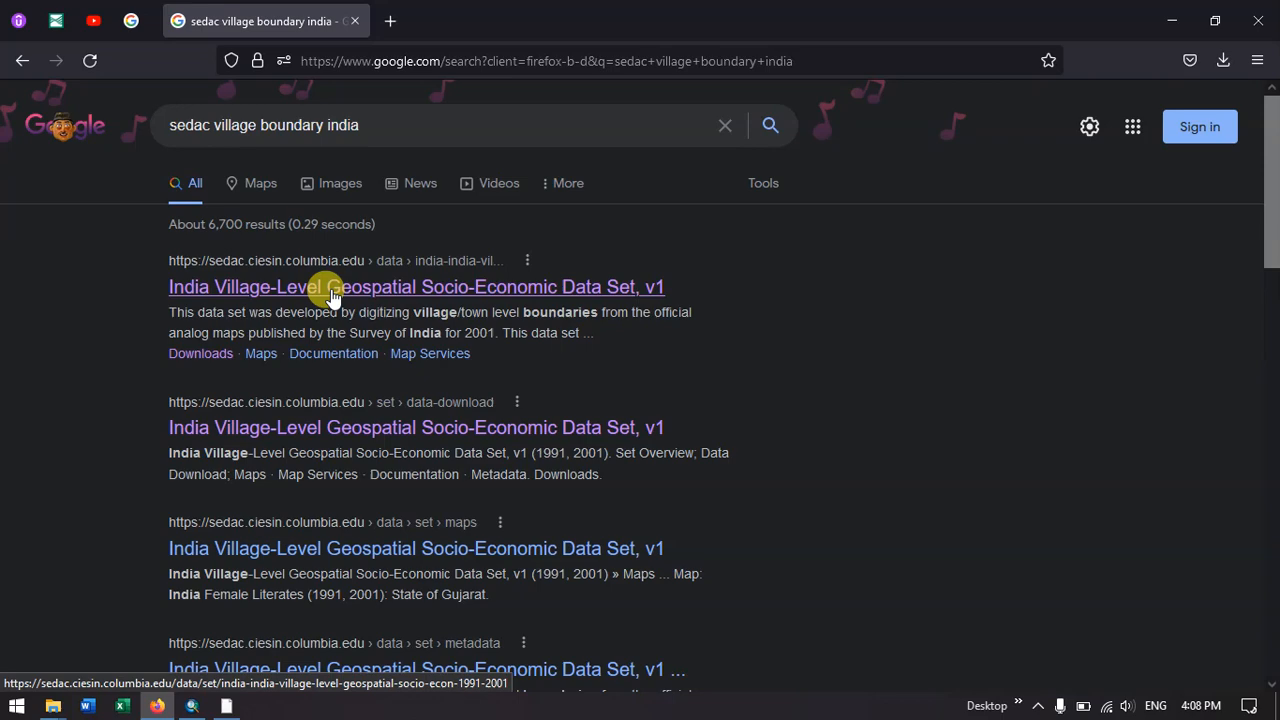
- Open the India Village-Level Geospatial Socio-Economic Data Set result and its Data Download section
click(333, 287)
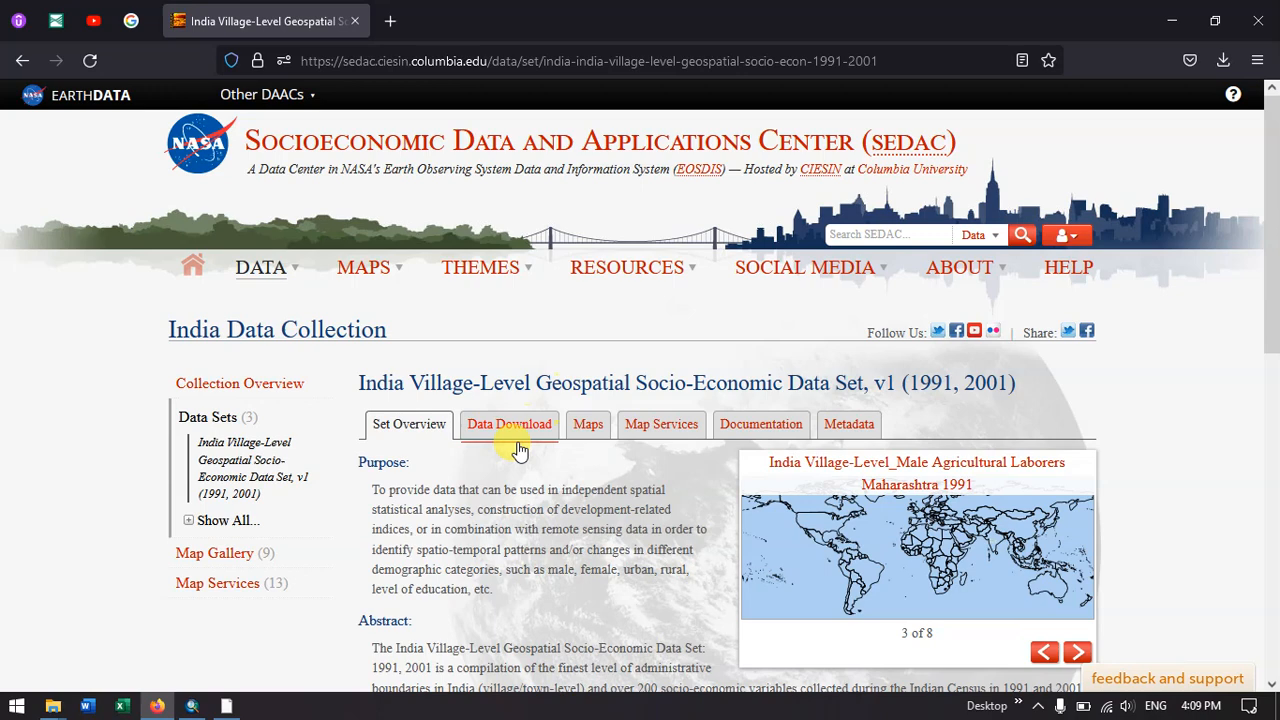
scroll(down, 3)
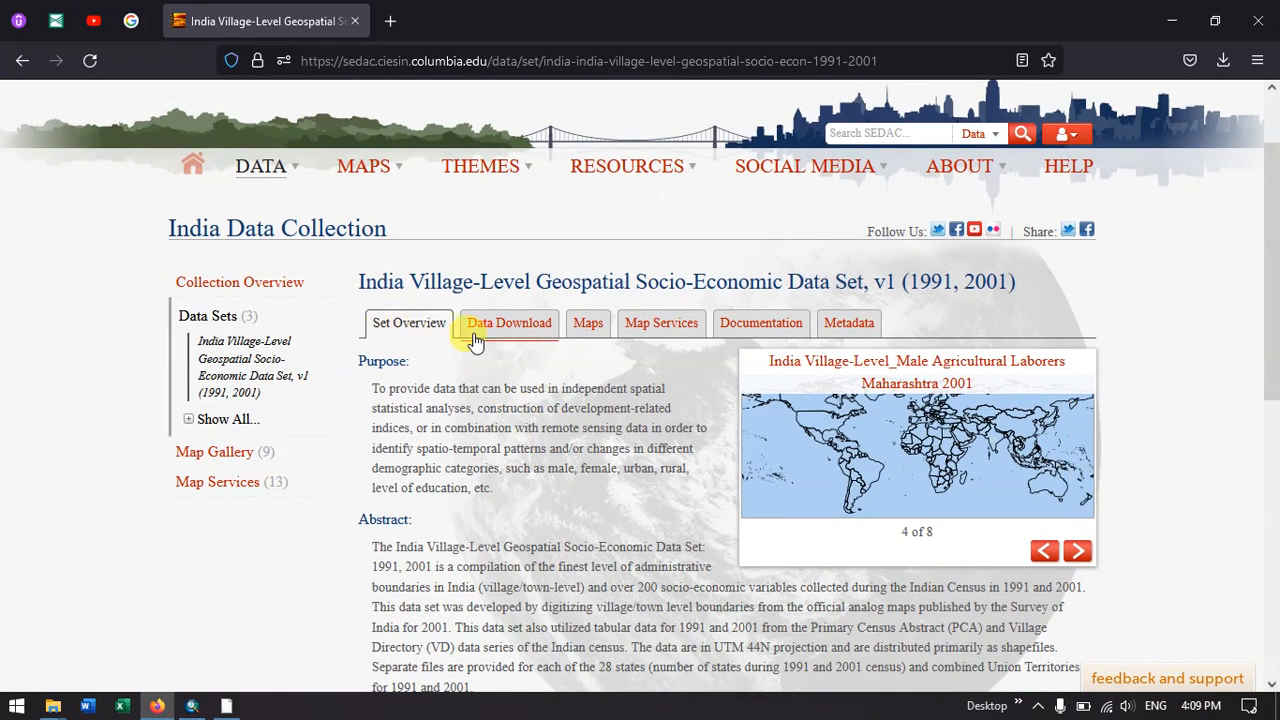
click(508, 322)
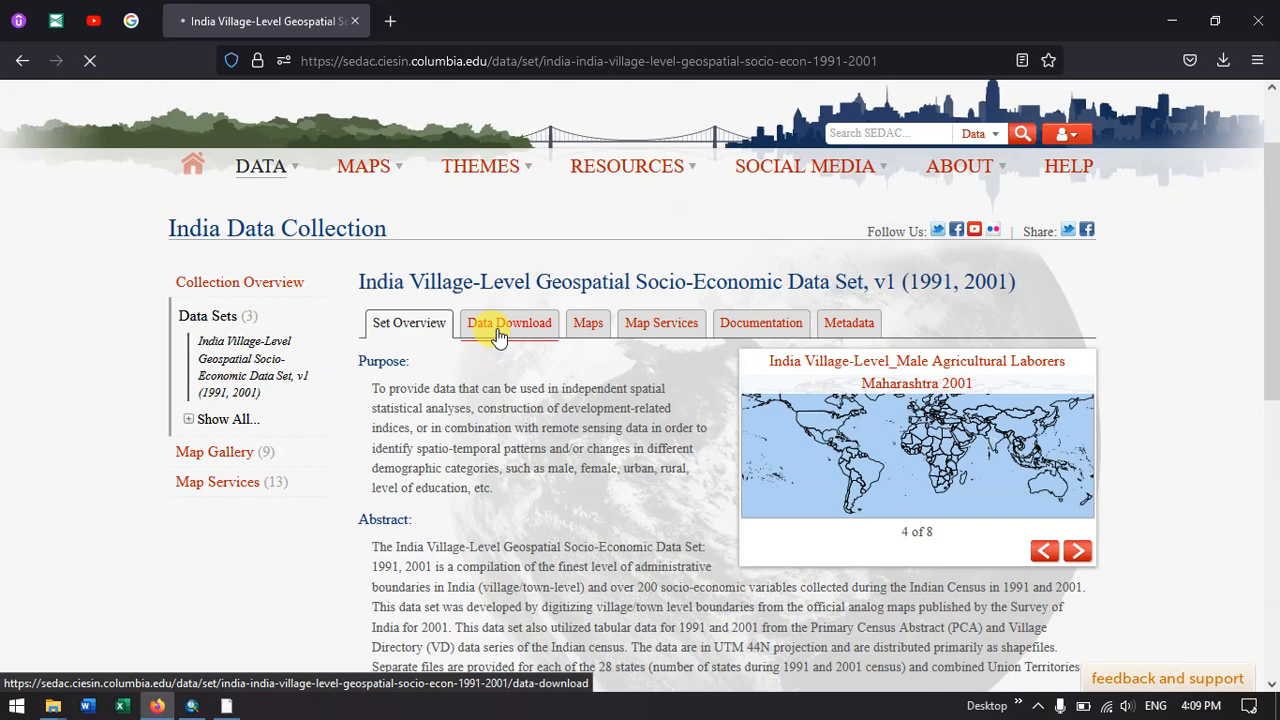
click(509, 322)
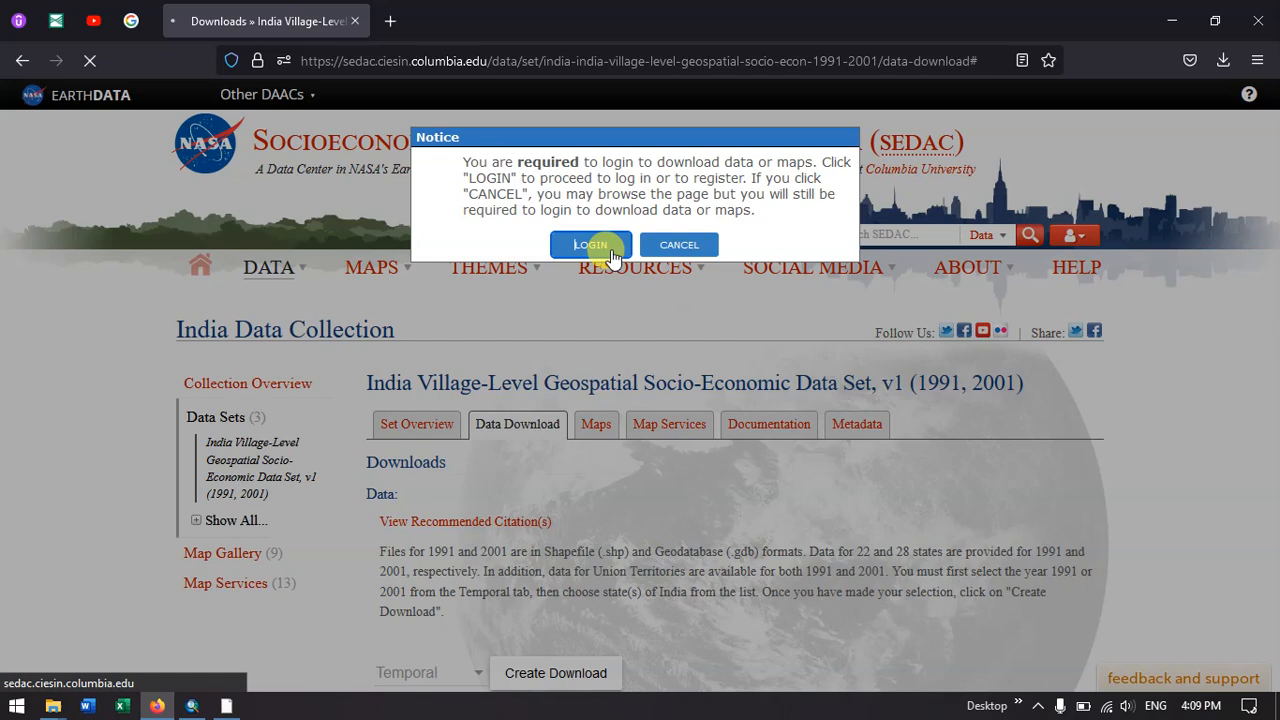
- Log in through NASA Earthdata with the entered credentials to unlock the data download
click(590, 245)
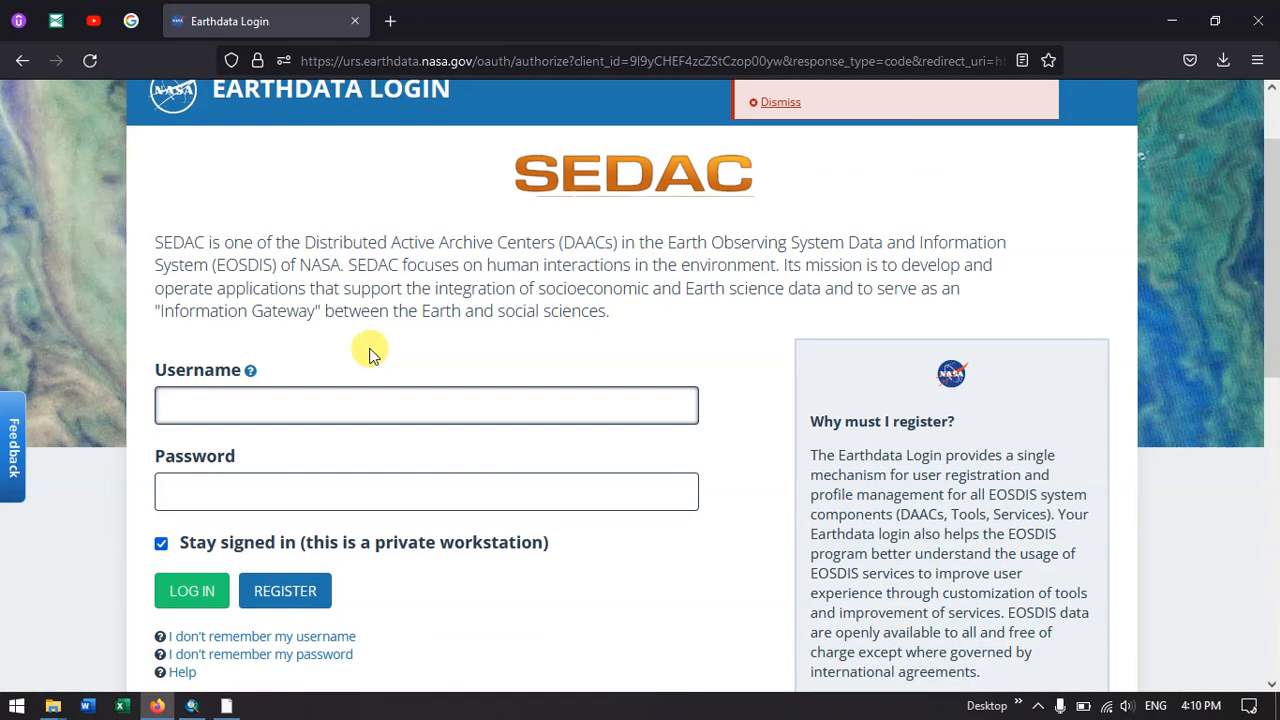
scroll(down, 3)
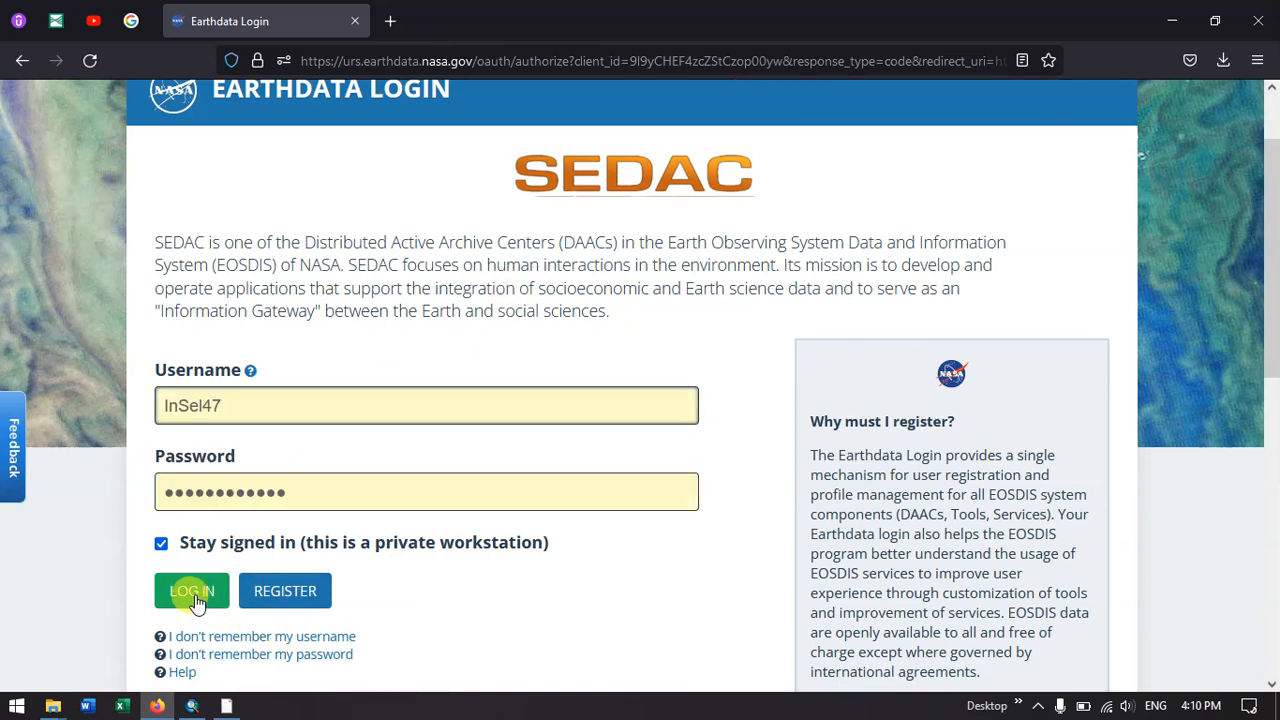
click(191, 590)
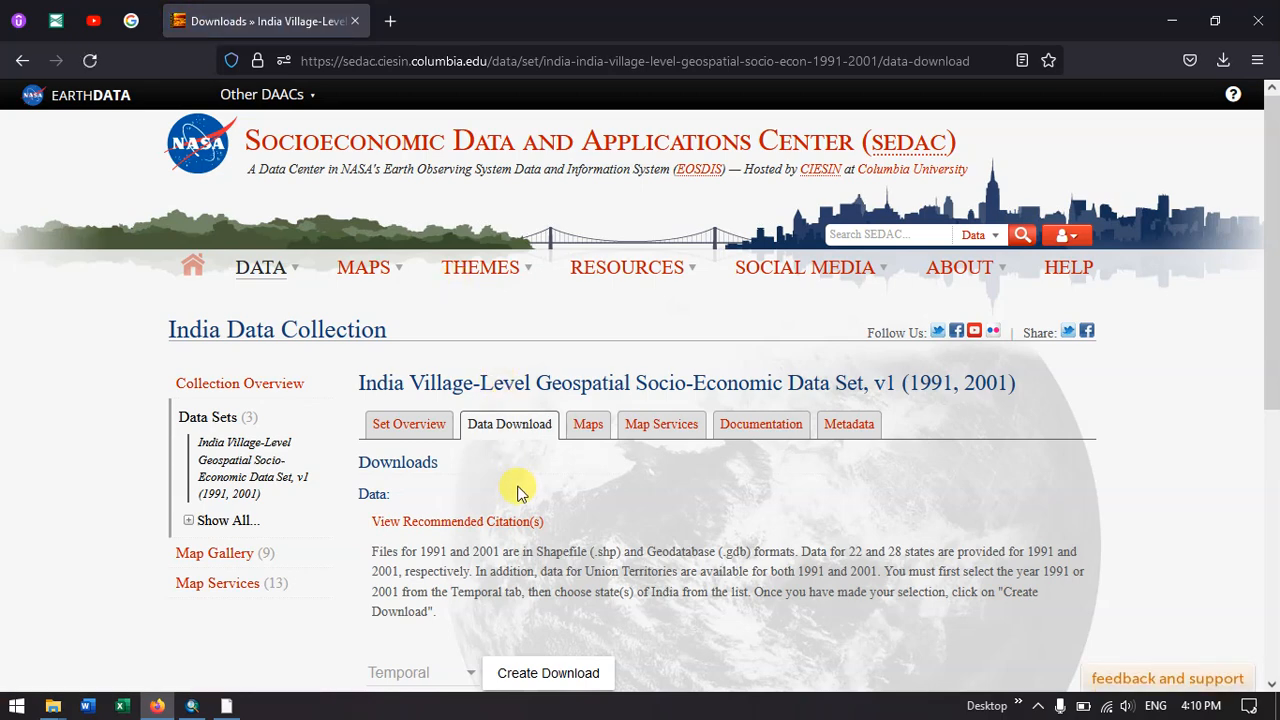
- Choose the 2001 temporal data and select all 29 states for the download list
scroll(down, 3)
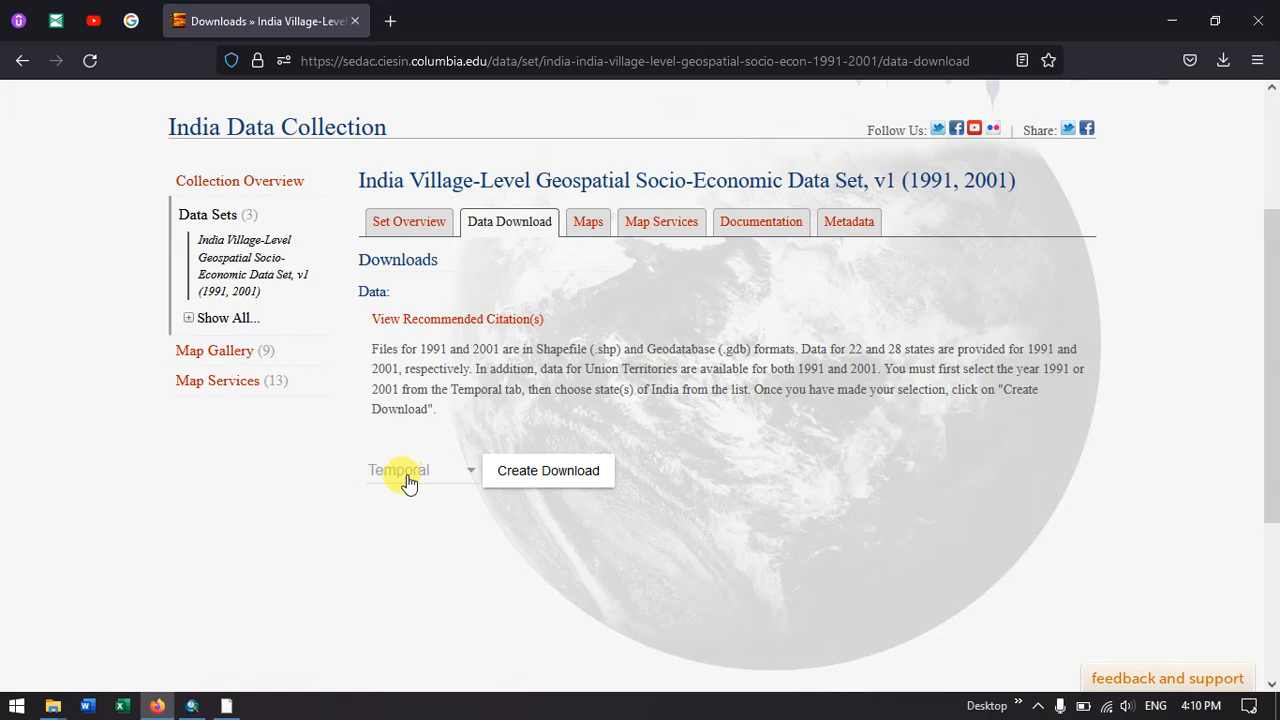
click(420, 470)
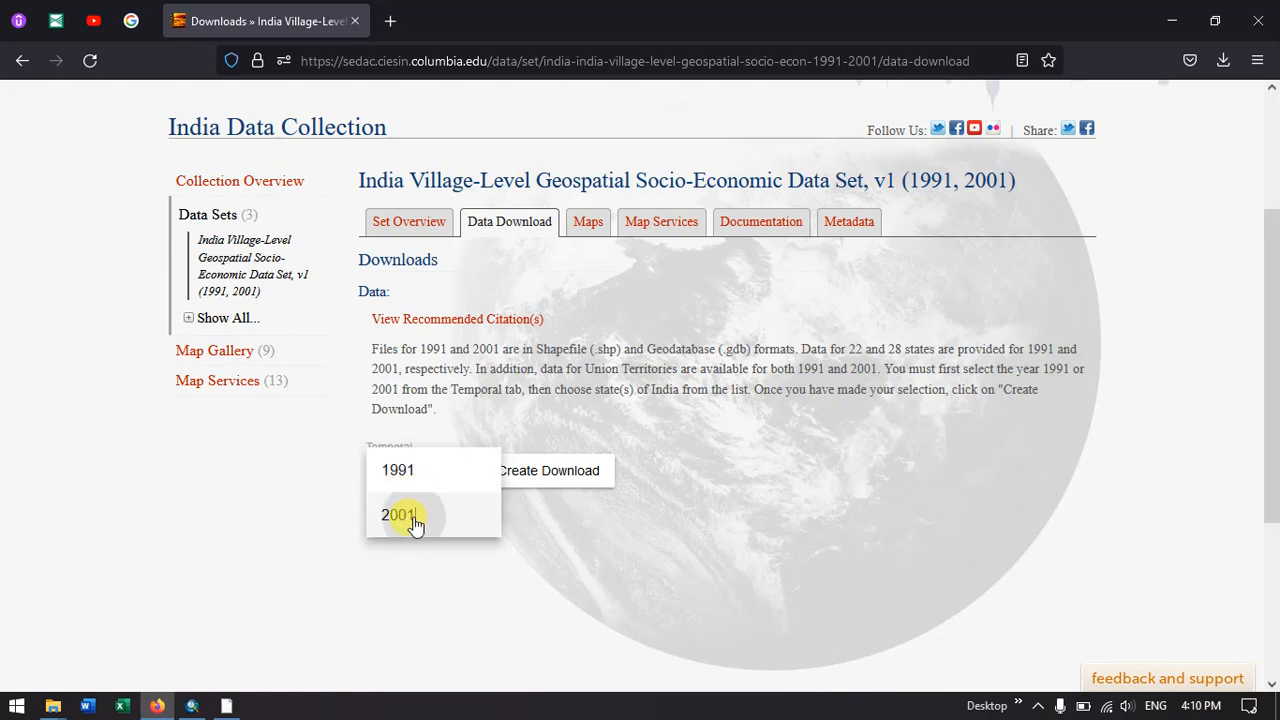
click(398, 515)
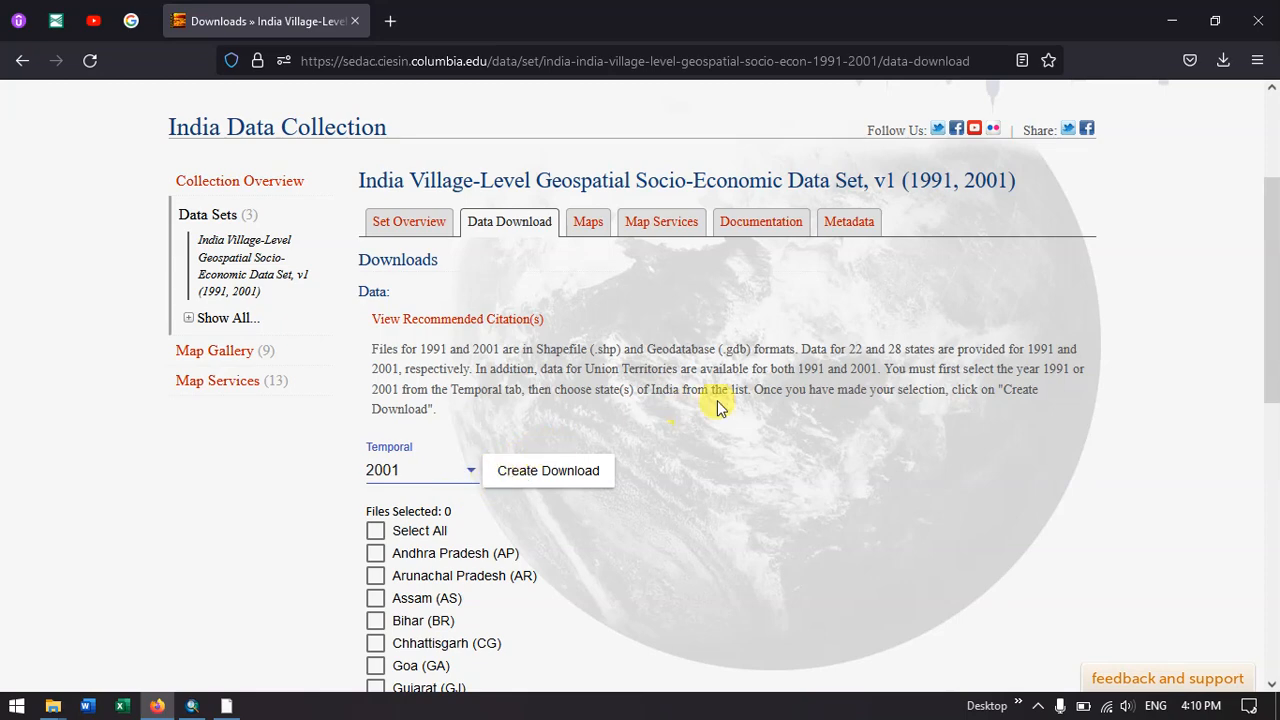
scroll(down, 3)
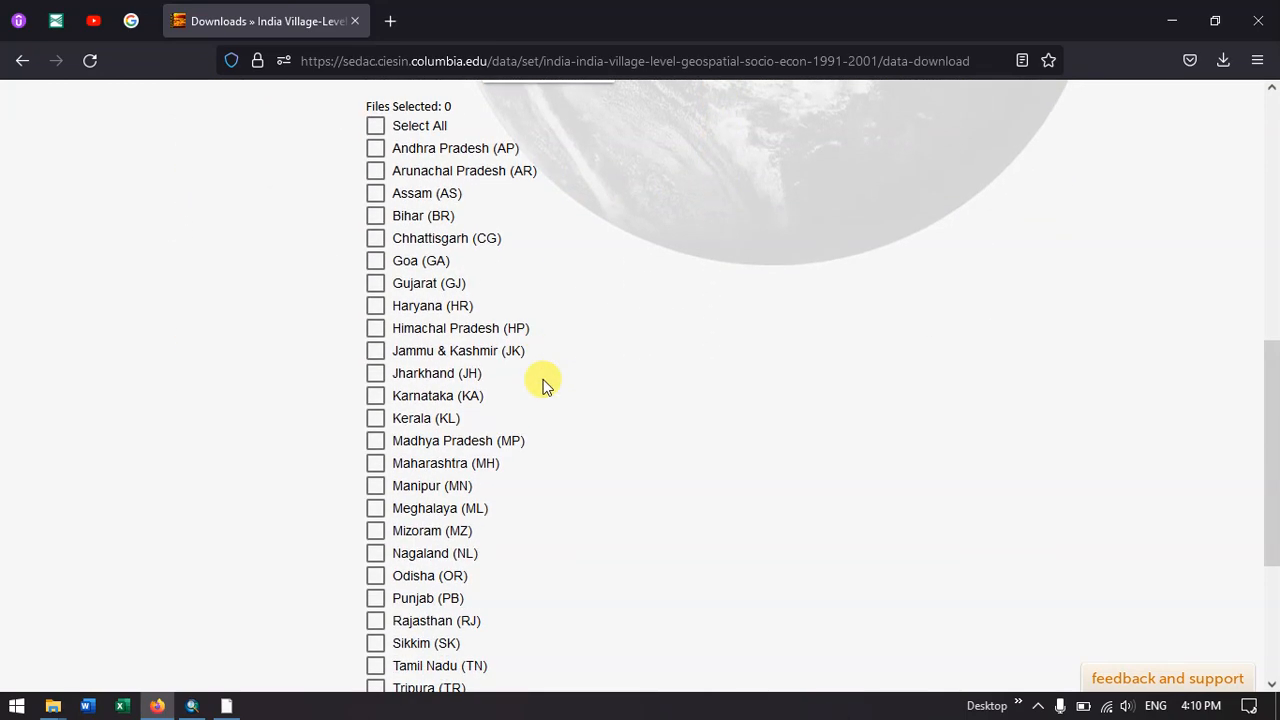
scroll(down, 3)
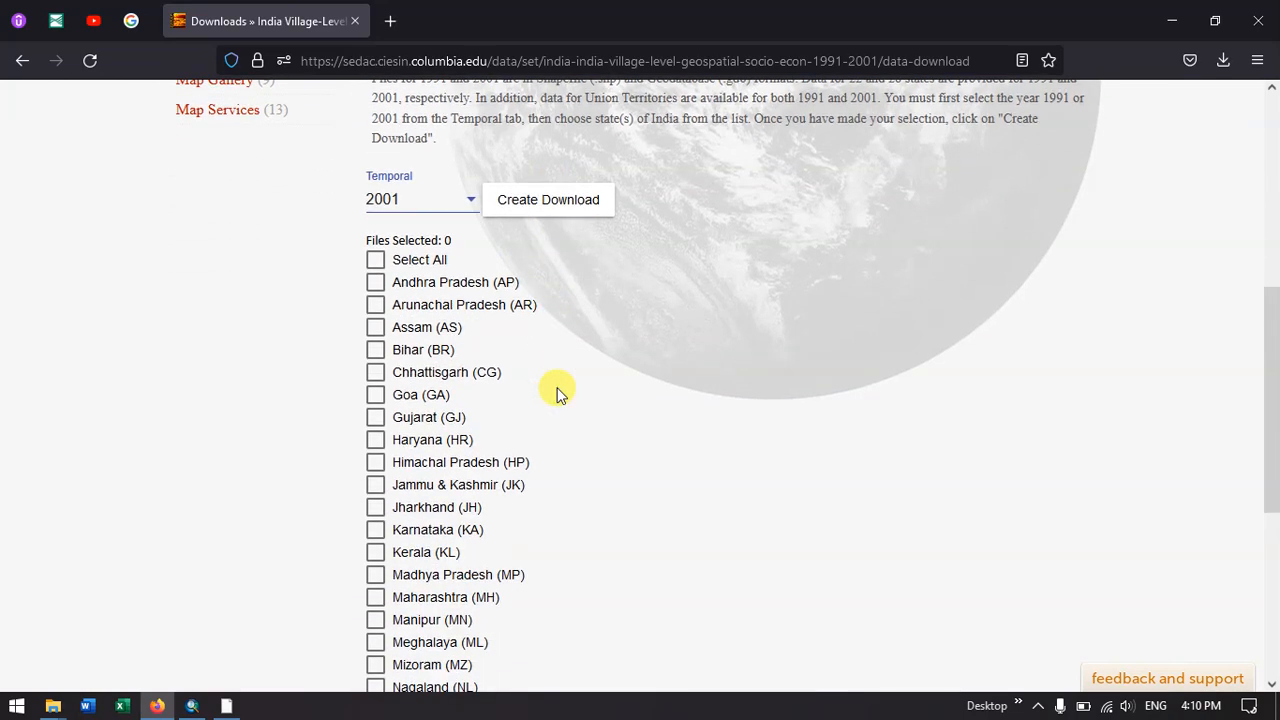
click(375, 259)
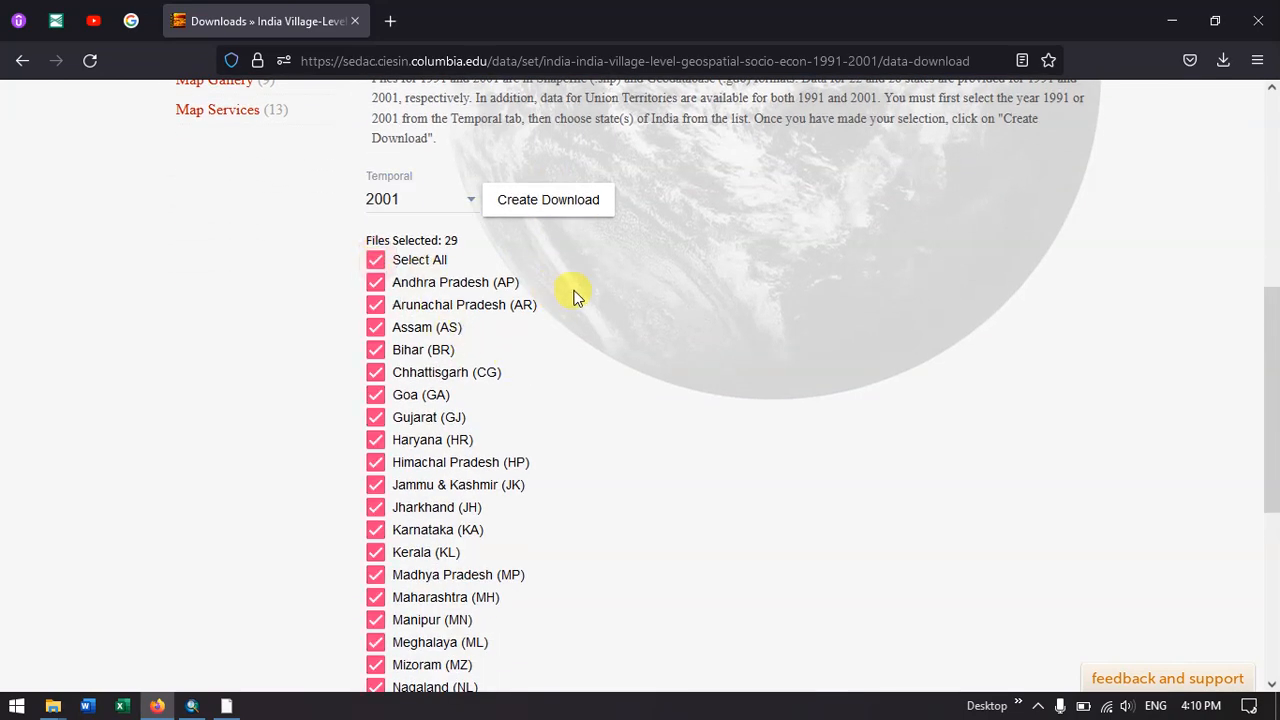
scroll(down, 3)
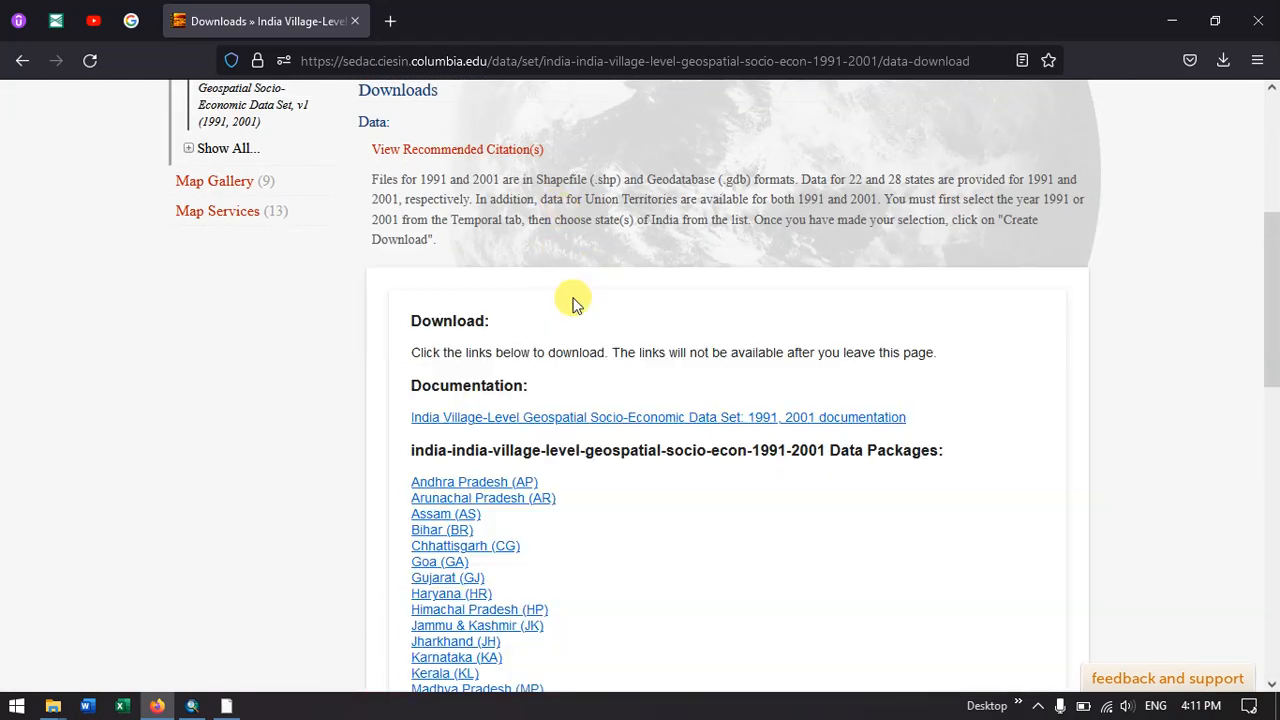
mouse_move(560, 466)
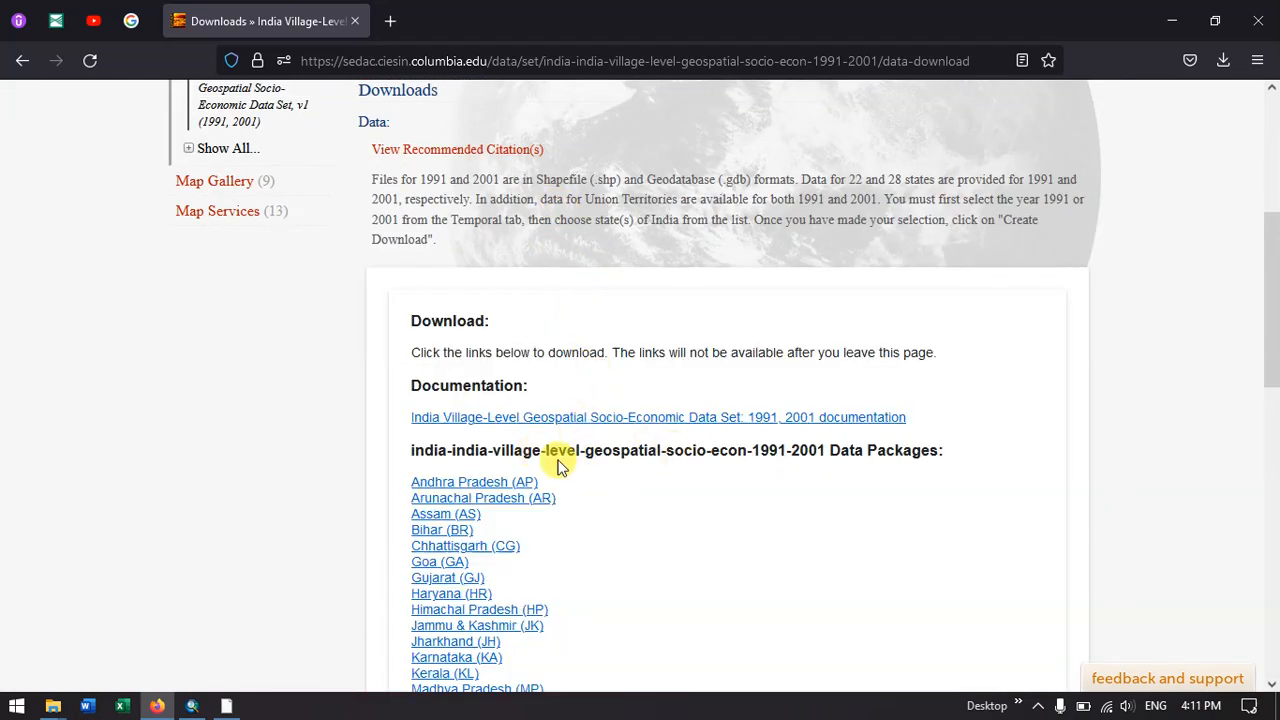
- Download the Tamil Nadu (TN) 2001 shapefile zip package and show it in its folder
scroll(down, 3)
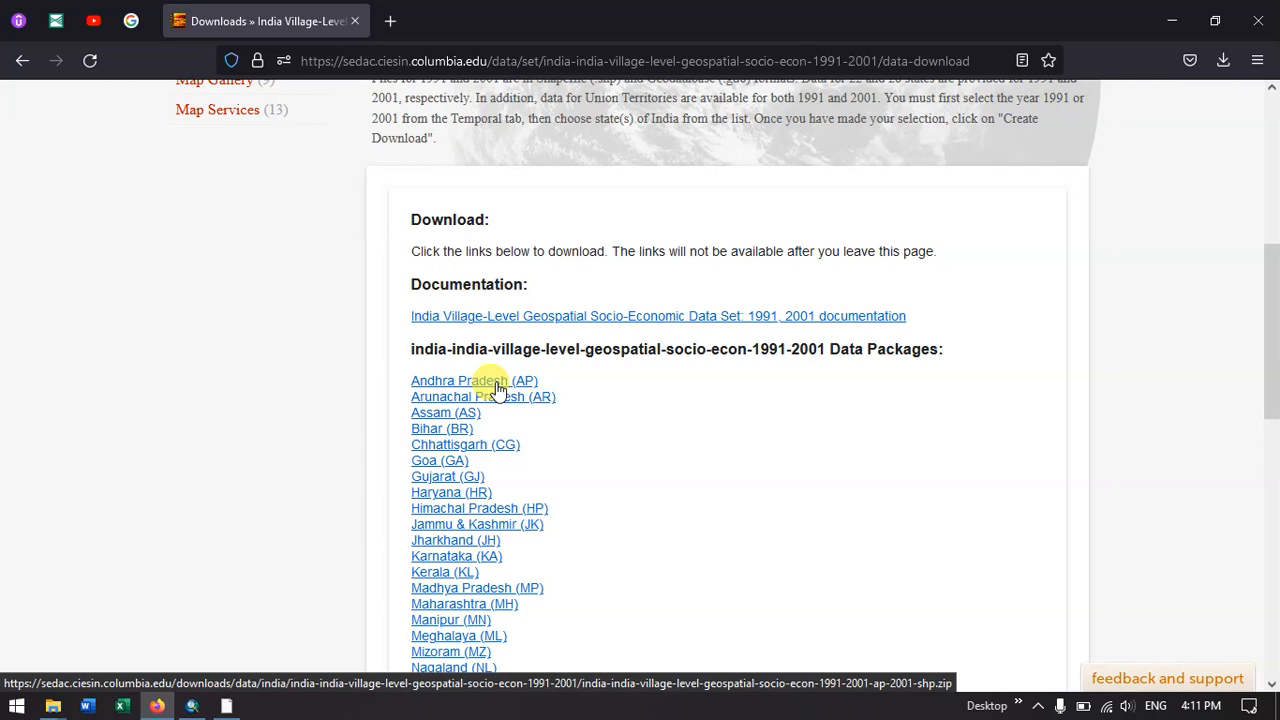
scroll(down, 3)
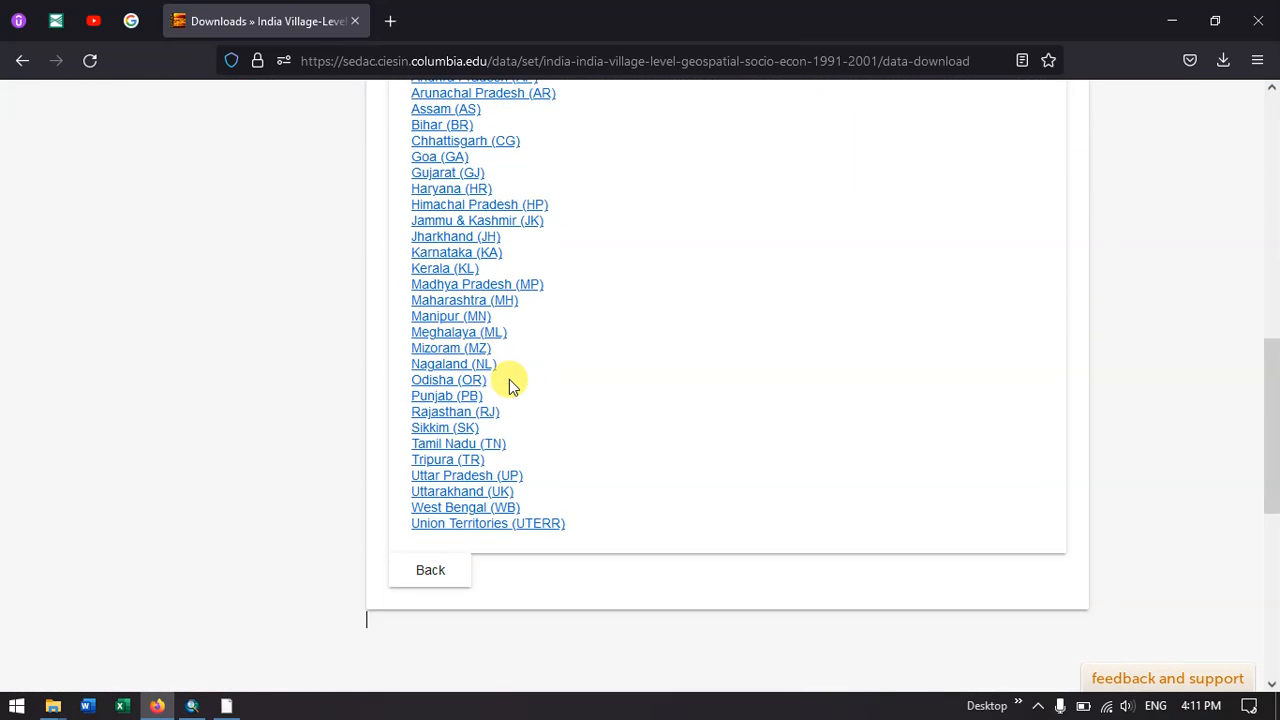
mouse_move(458, 443)
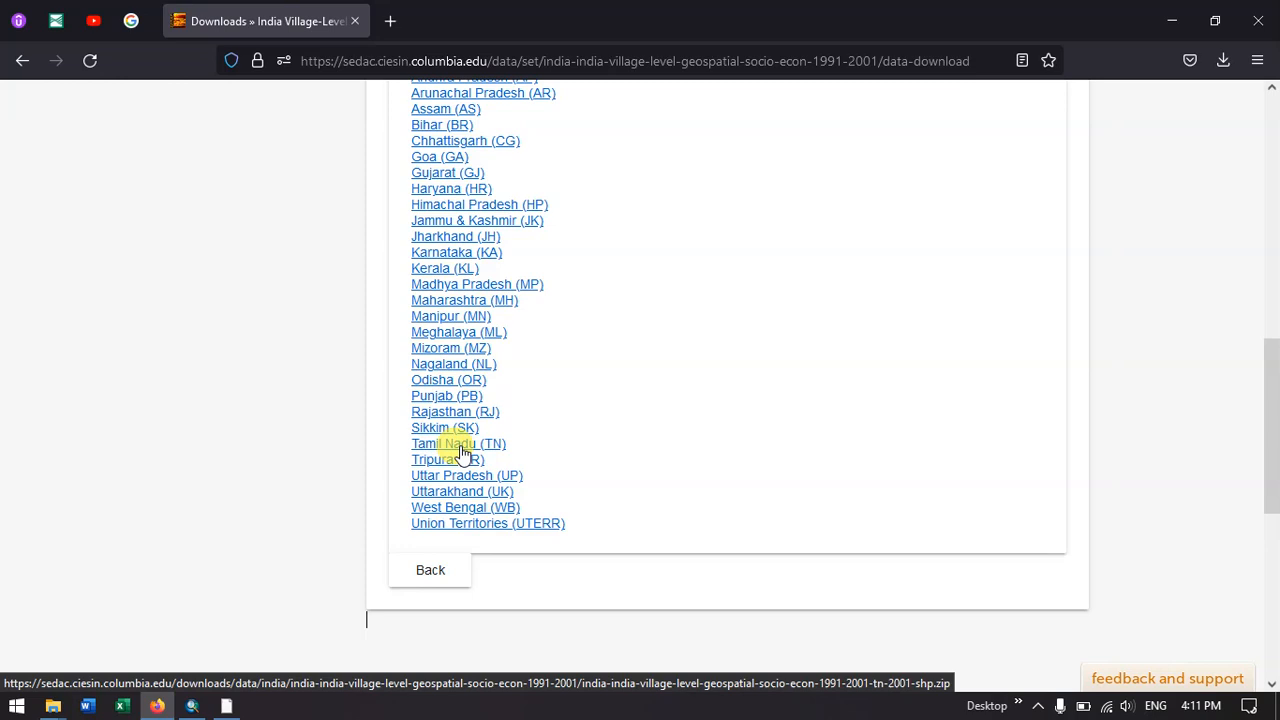
click(458, 443)
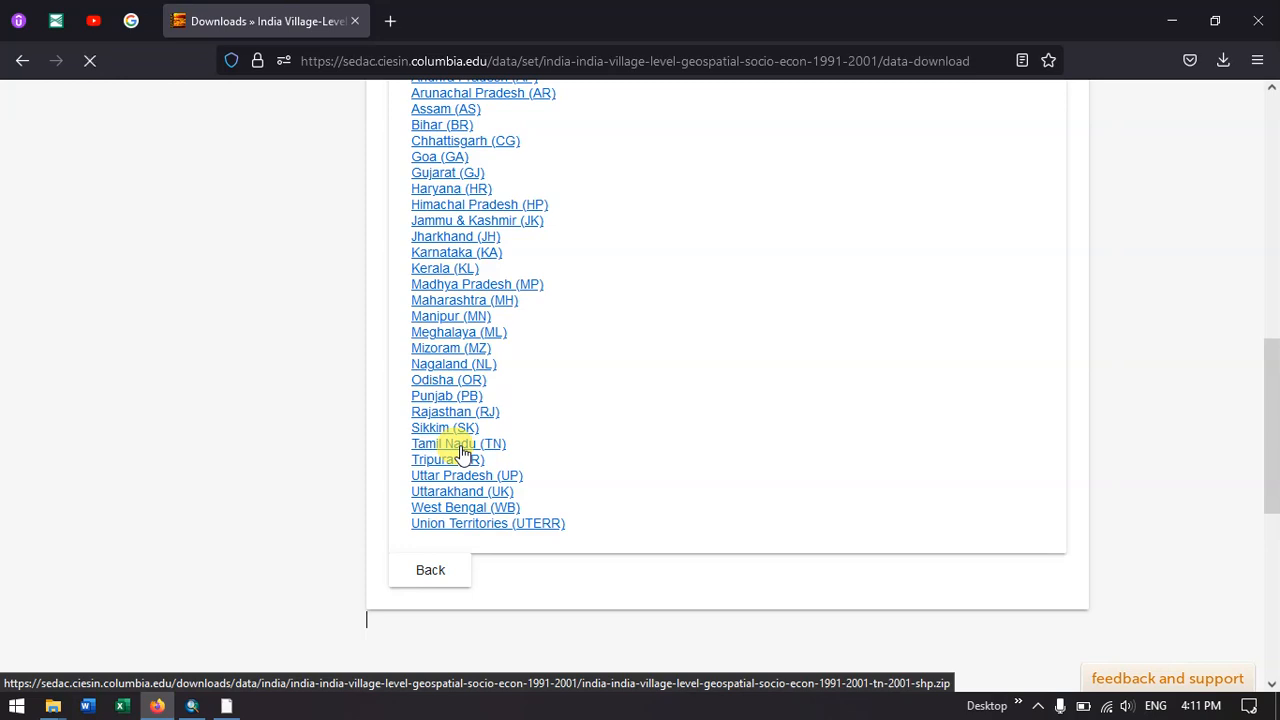
click(458, 443)
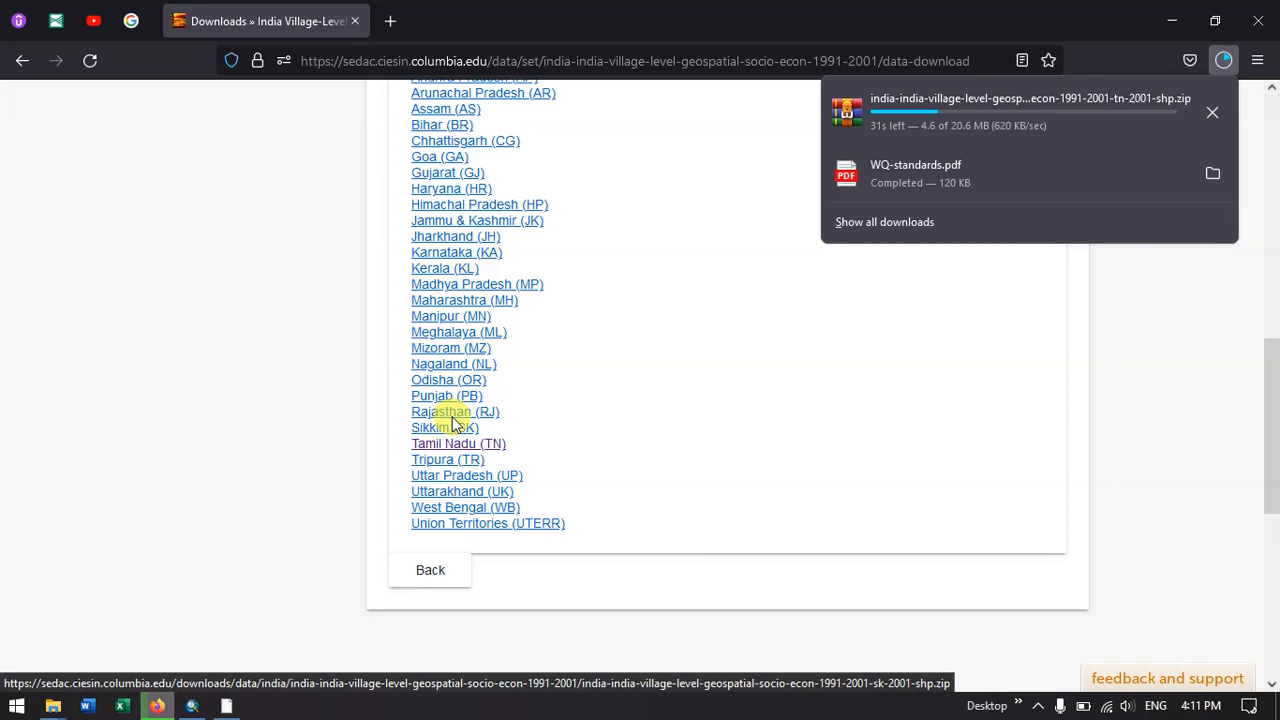
mouse_move(435, 347)
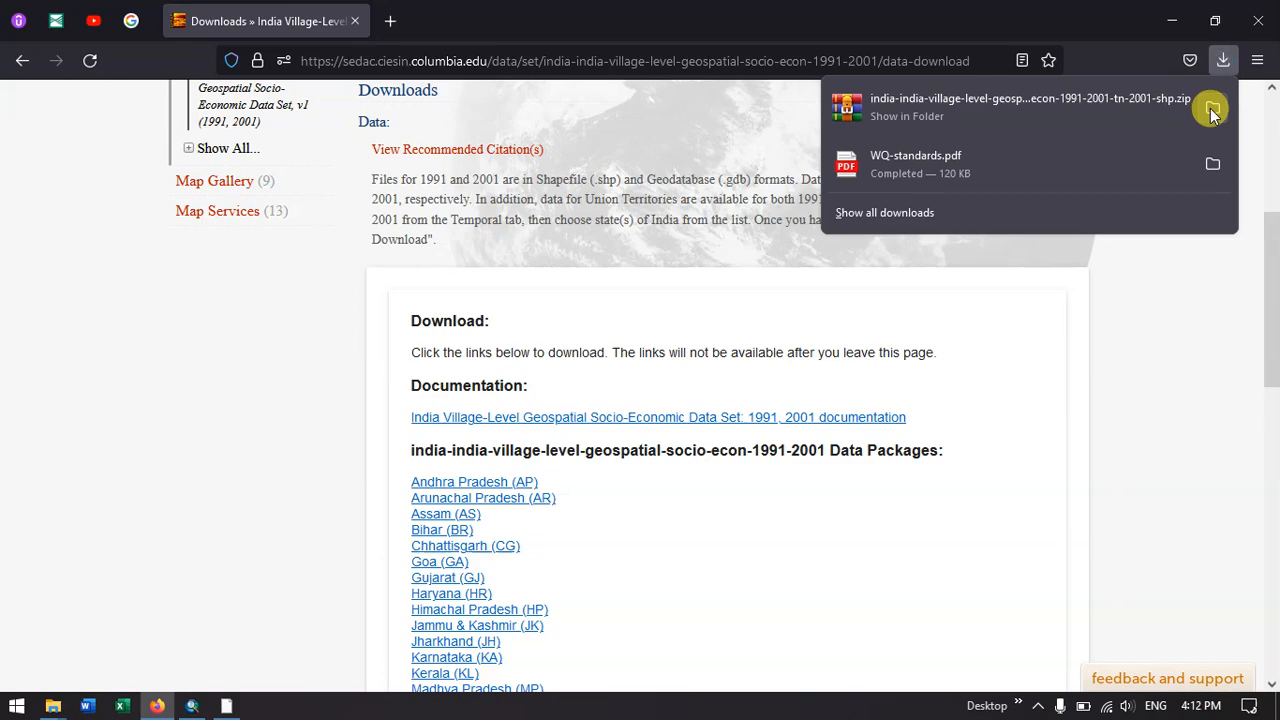
click(906, 116)
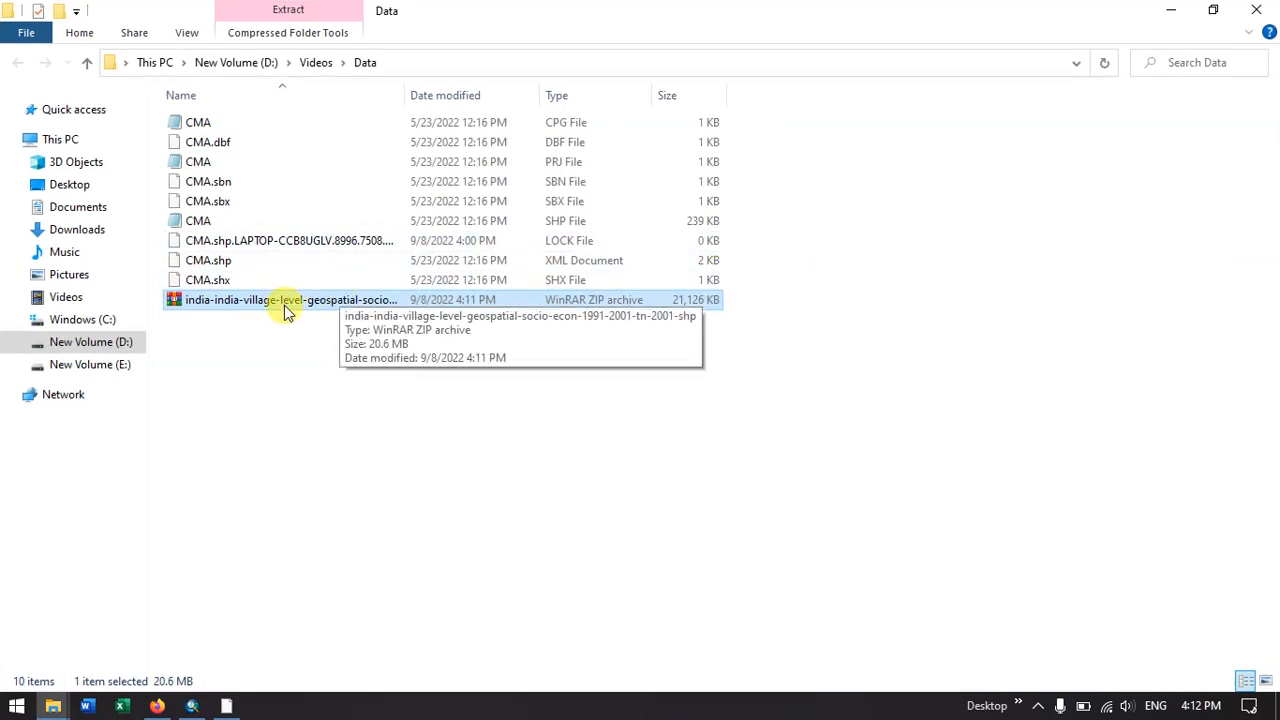
- Extract the downloaded Tamil Nadu archive into the Data folder beside the CMA files
right_click(290, 299)
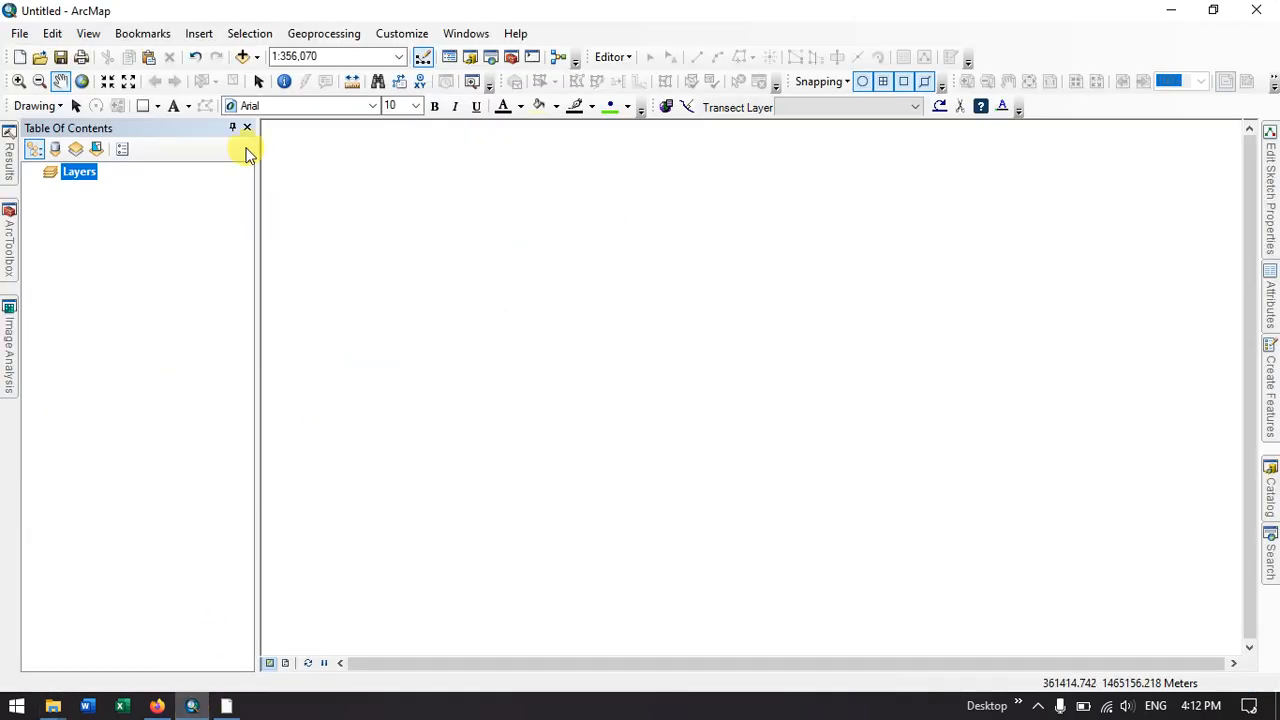
- Add india-village-census-2001-TN.shp from the Data folder as a map layer
click(246, 149)
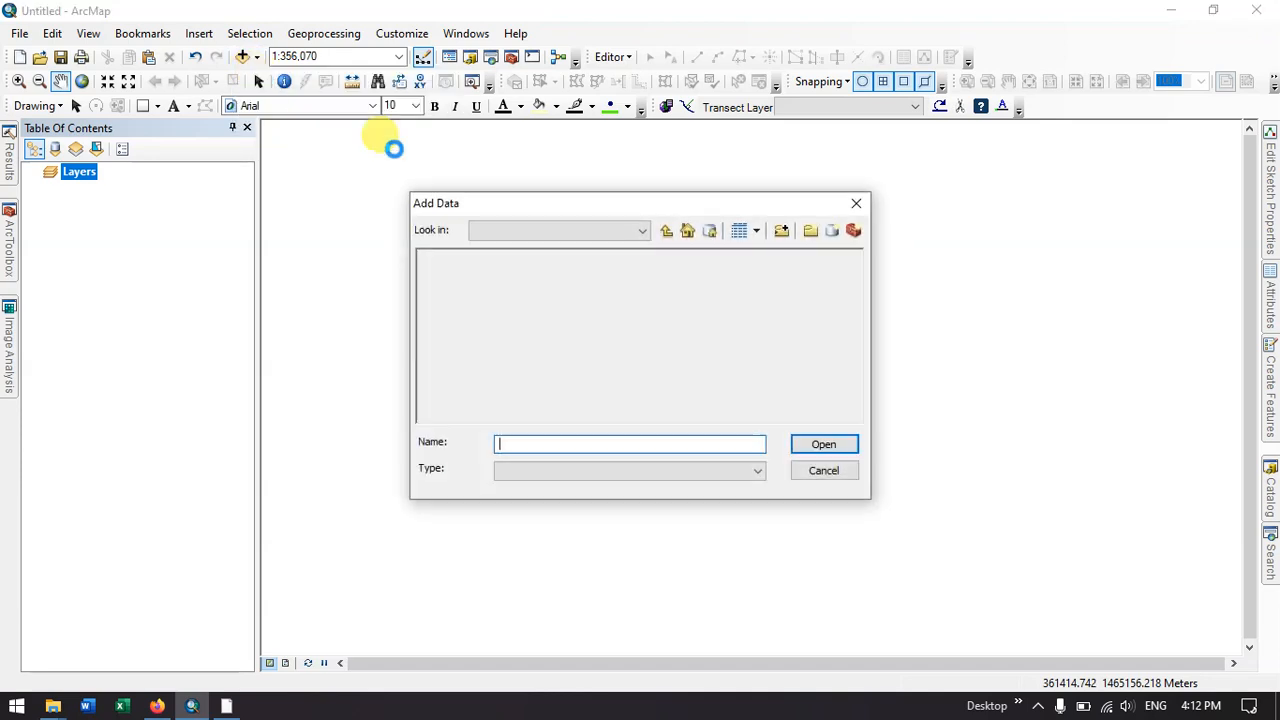
click(516, 273)
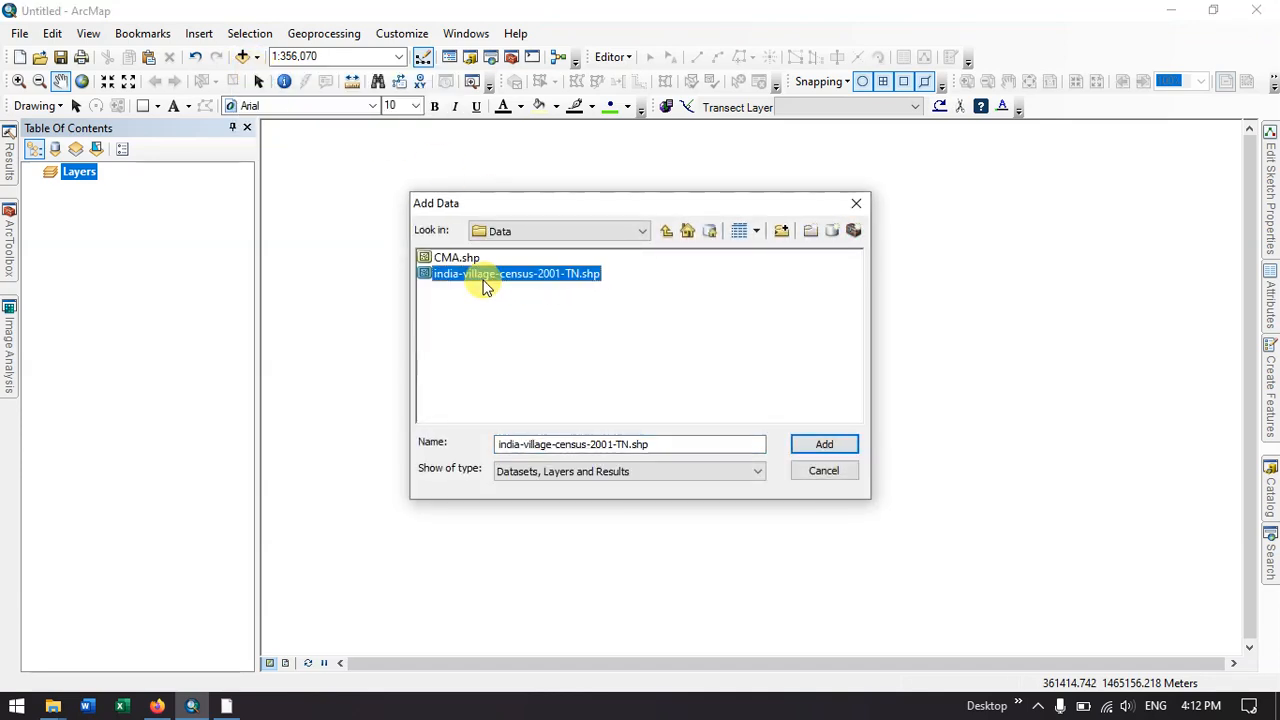
mouse_move(824, 444)
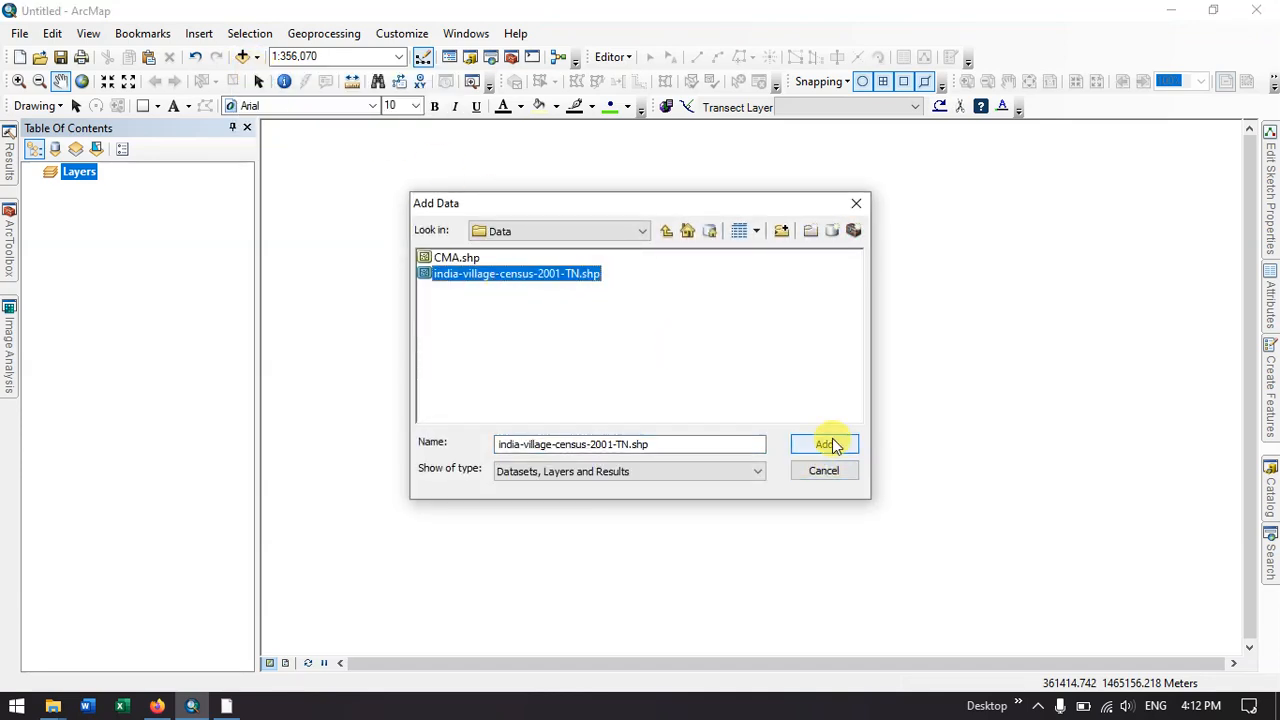
click(823, 444)
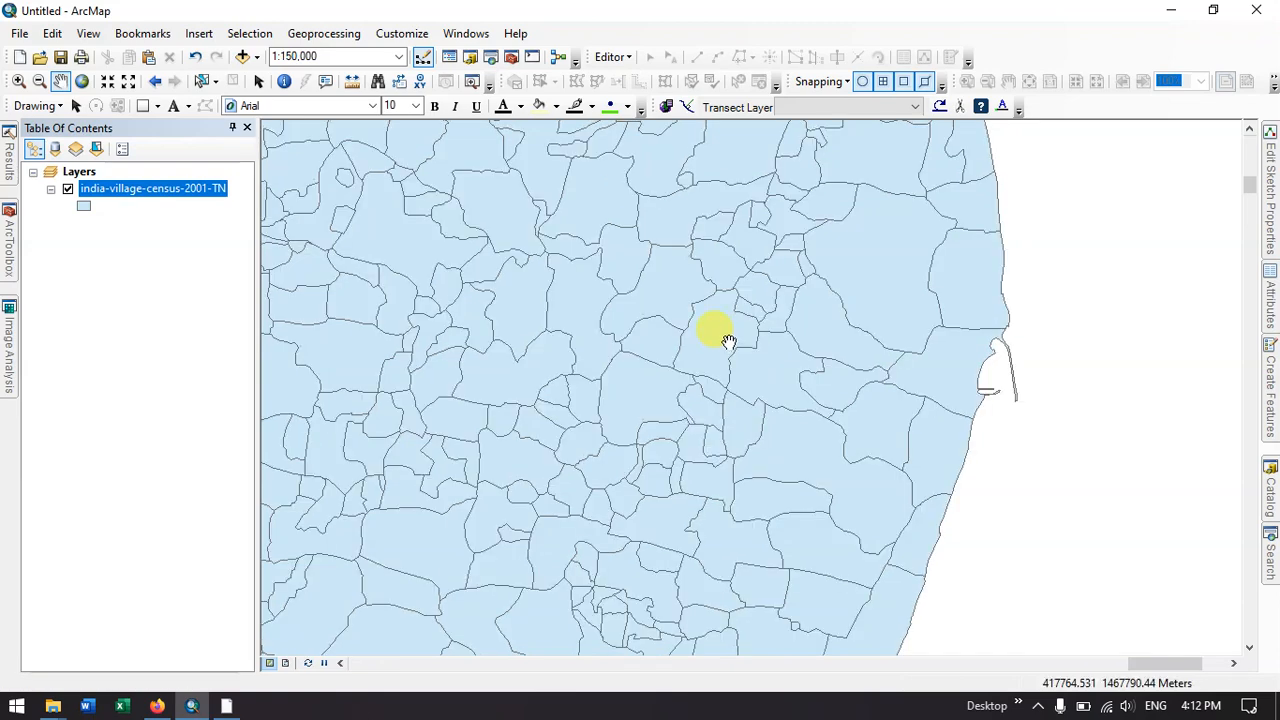
- Review the village layer's attribute table, inspecting village names and the TOT_F population column
right_click(152, 188)
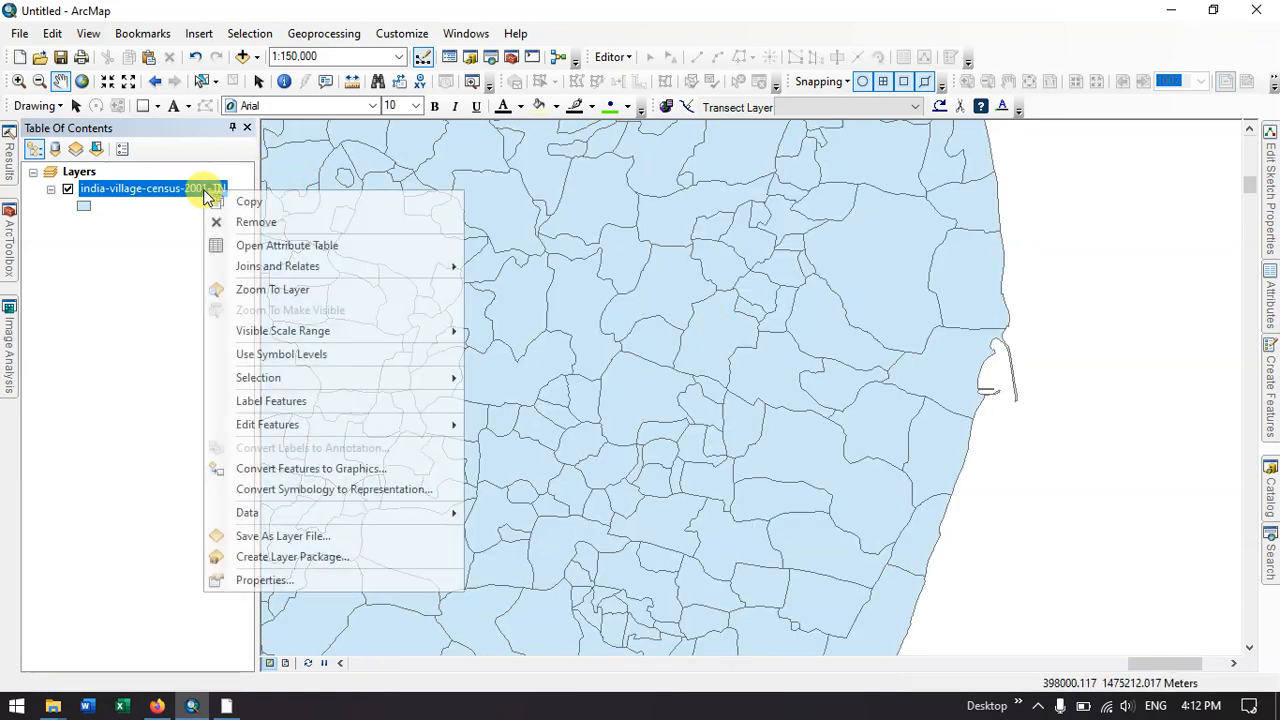
click(286, 245)
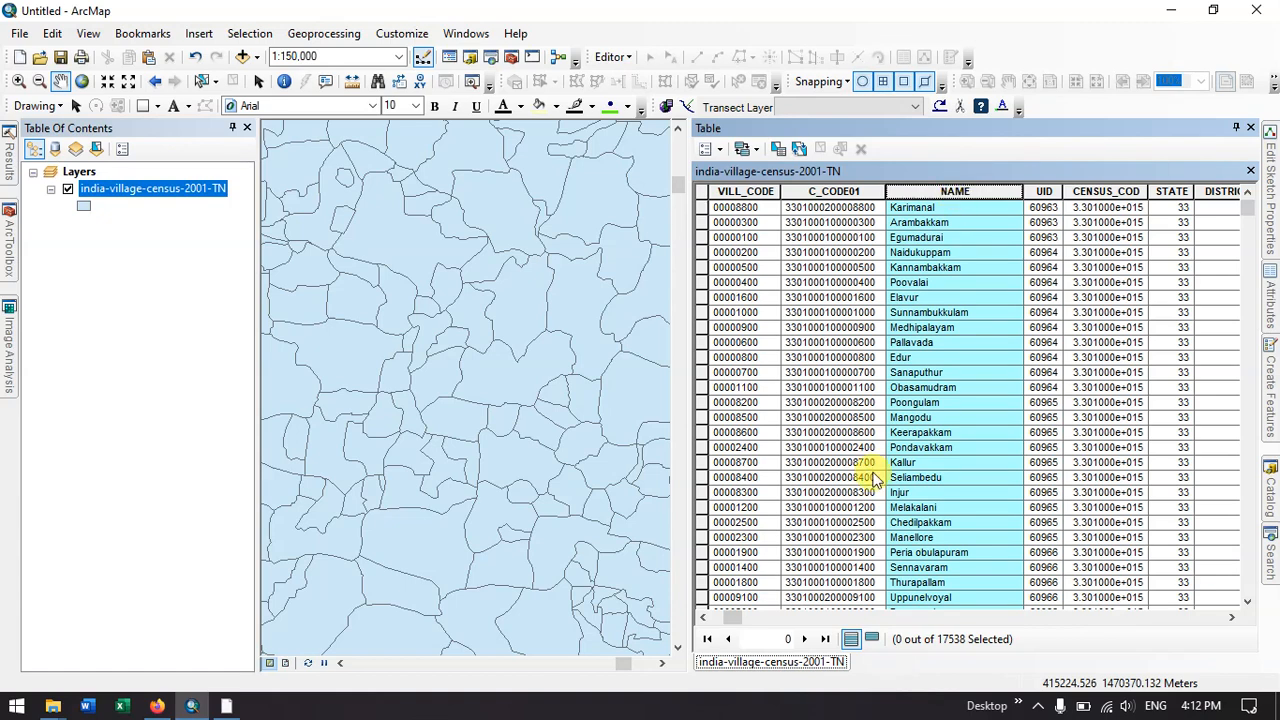
scroll(right, 3)
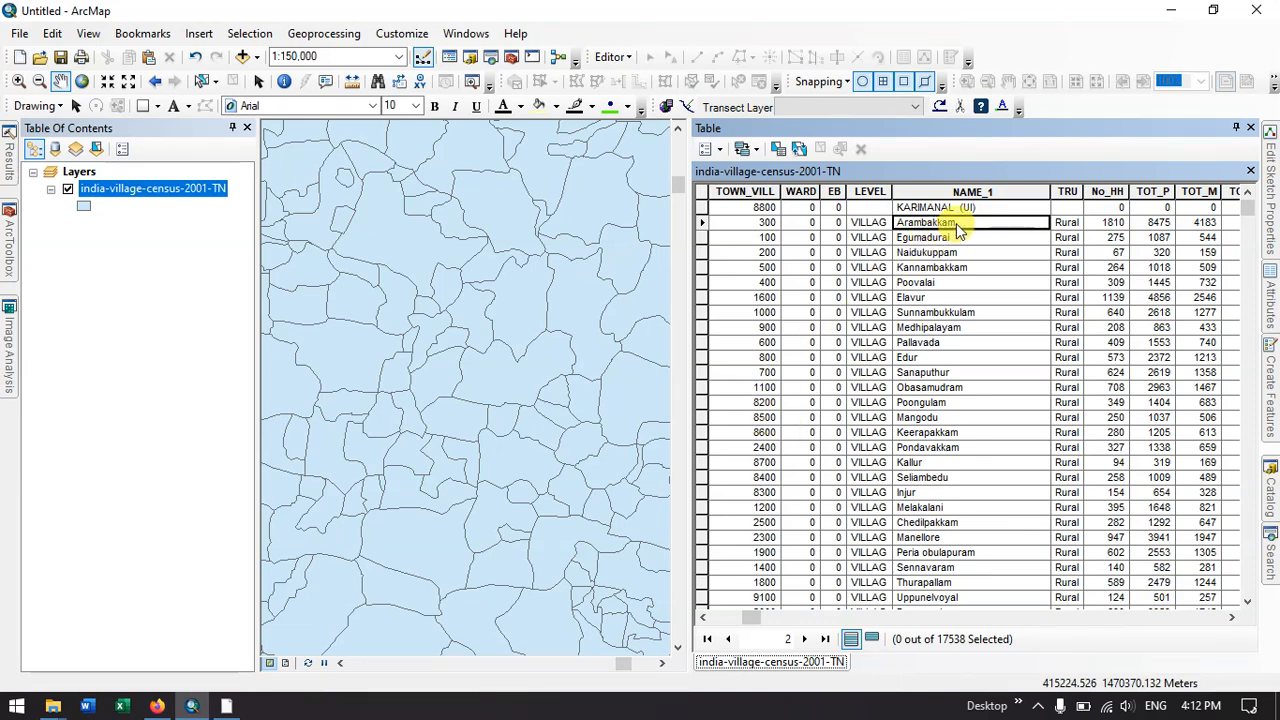
click(930, 252)
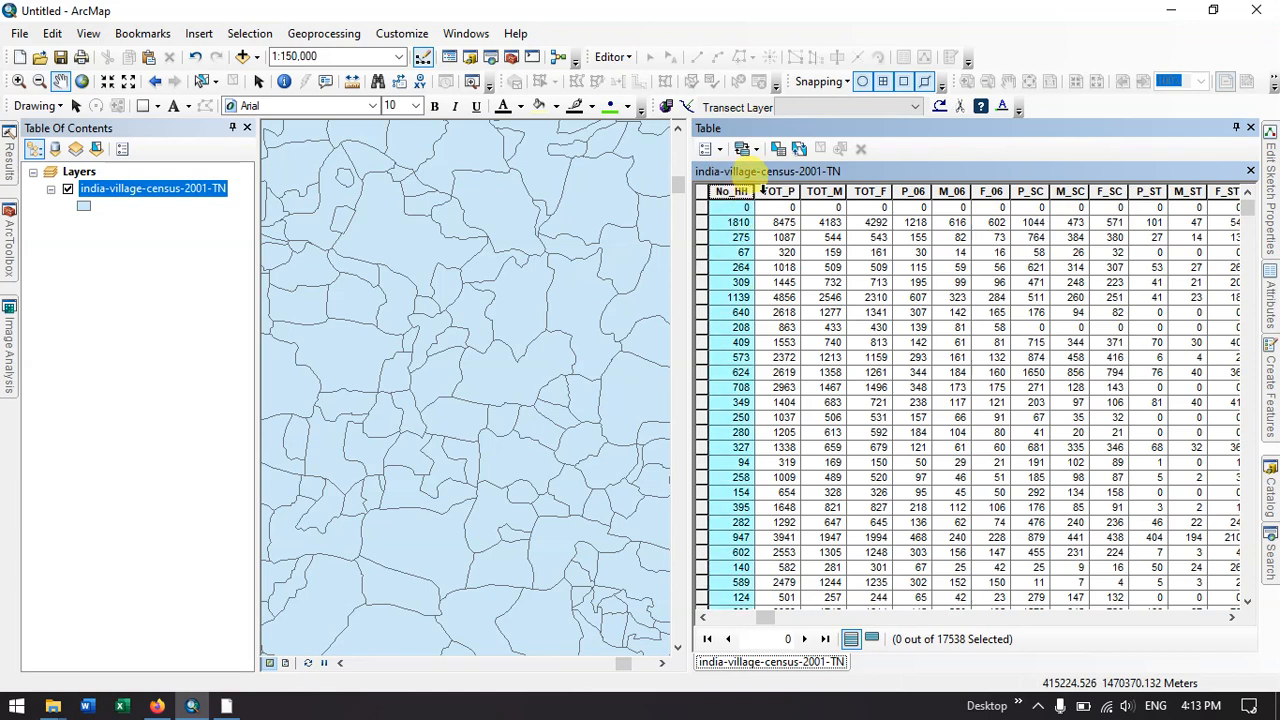
click(869, 191)
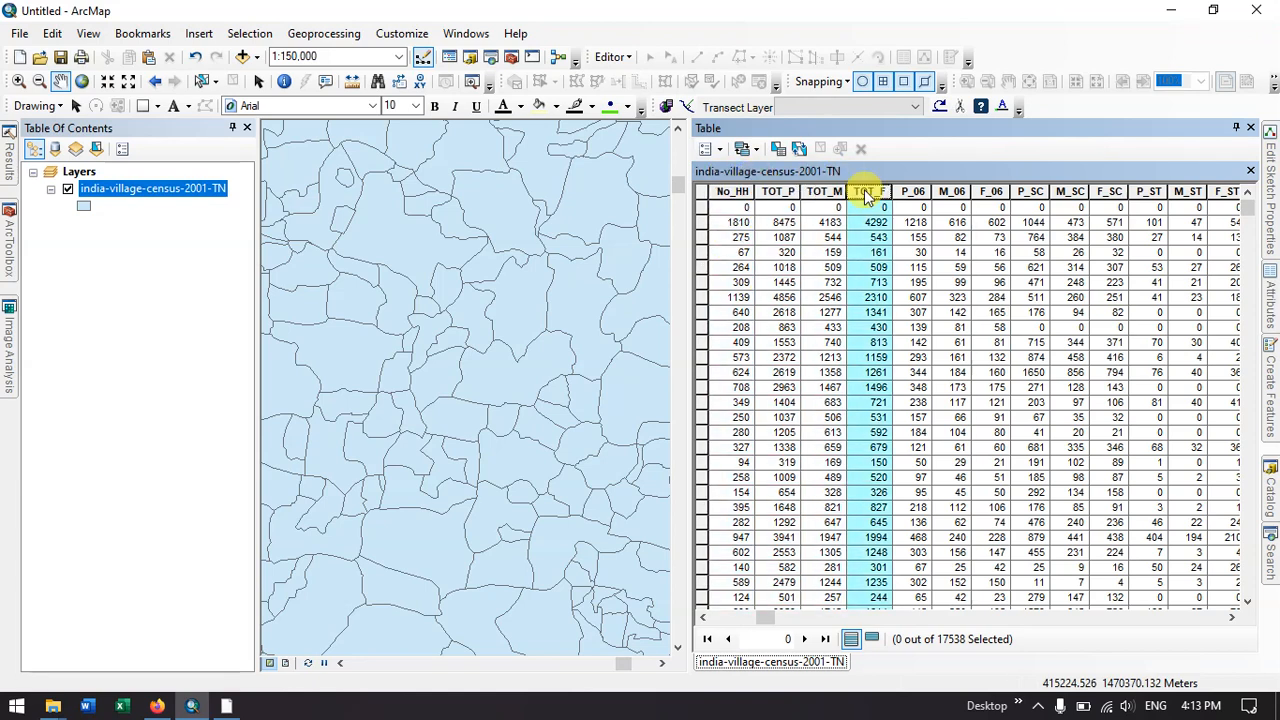
scroll(right, 3)
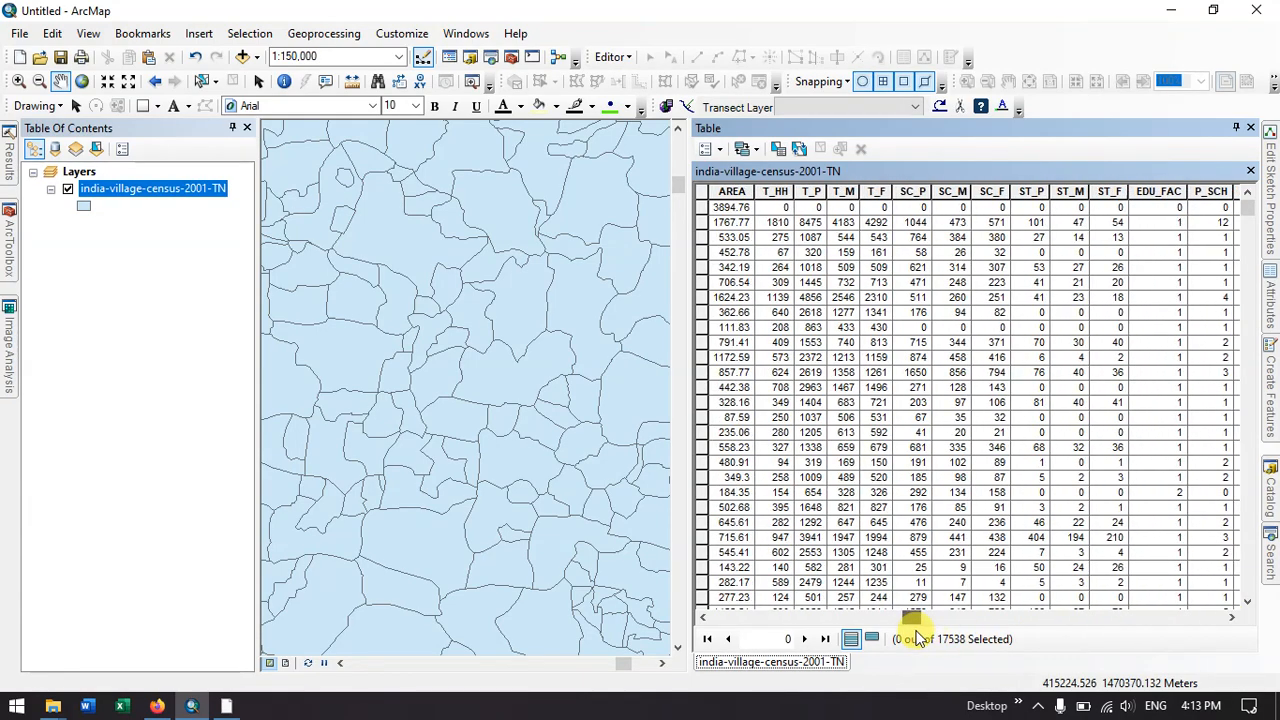
scroll(left, 3)
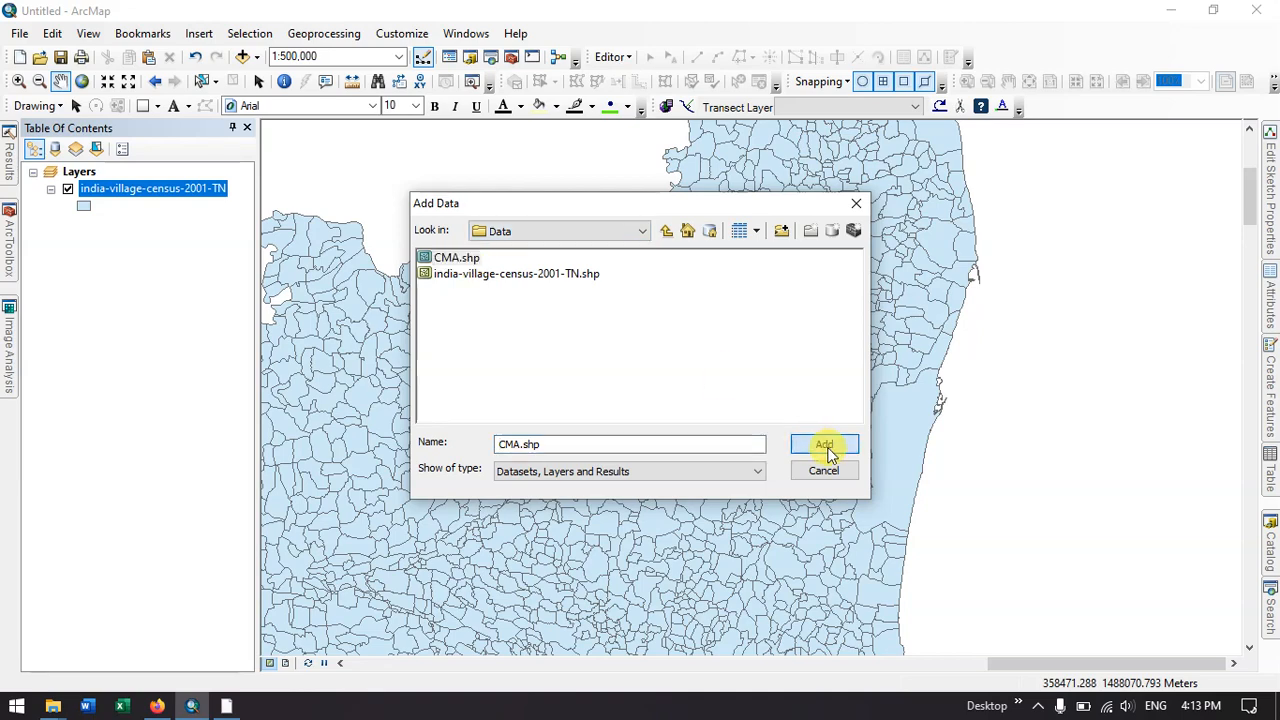
- Add CMA.shp so the study area boundary overlays the Tamil Nadu villages
click(823, 444)
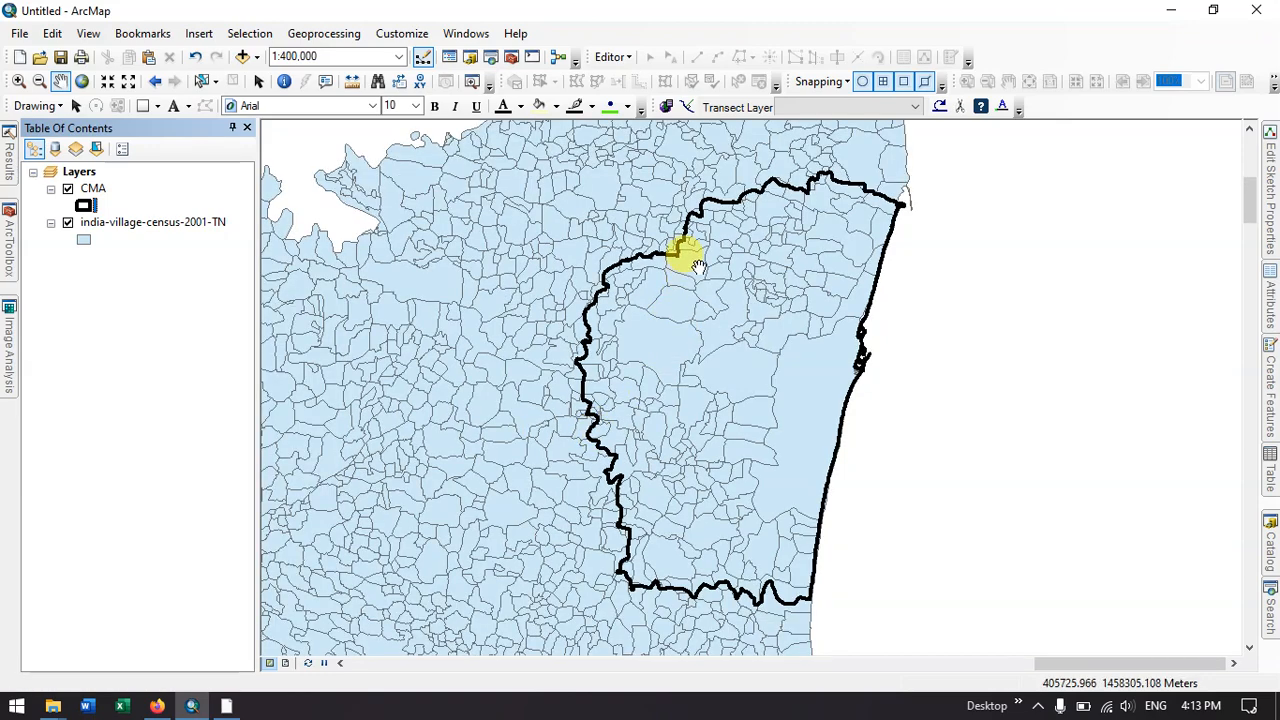
drag(685, 255, 690, 555)
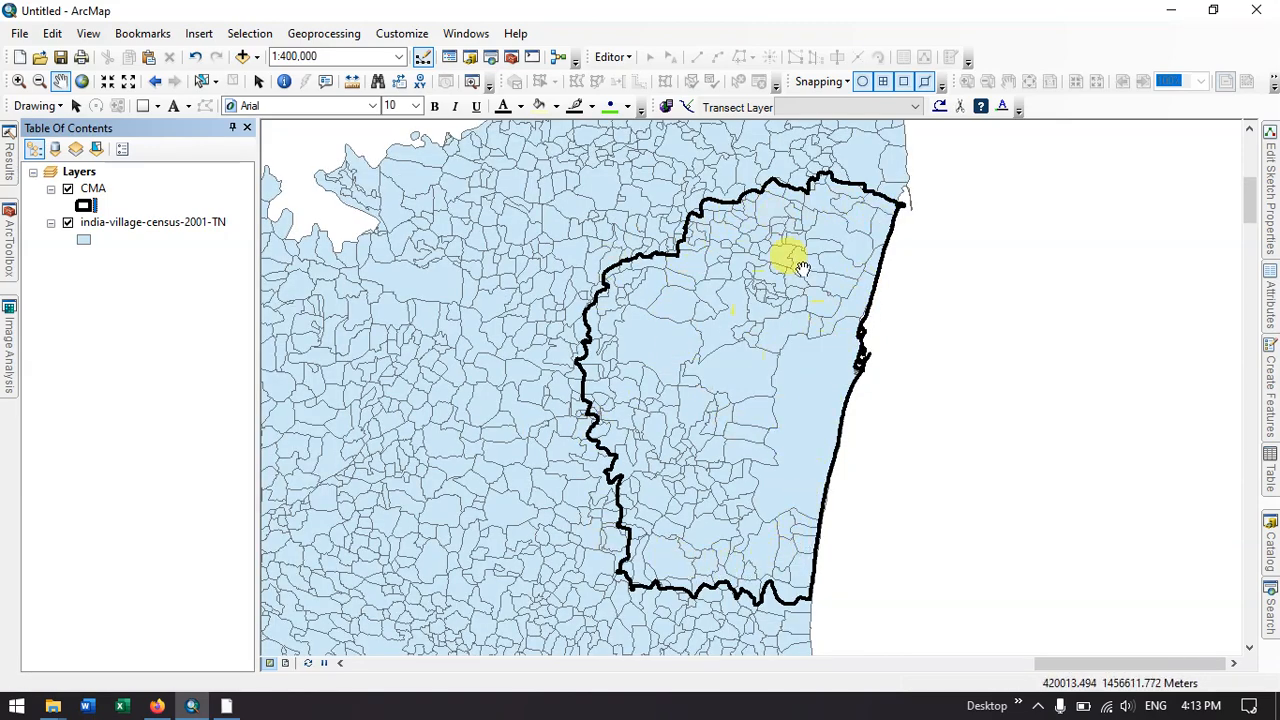
click(324, 33)
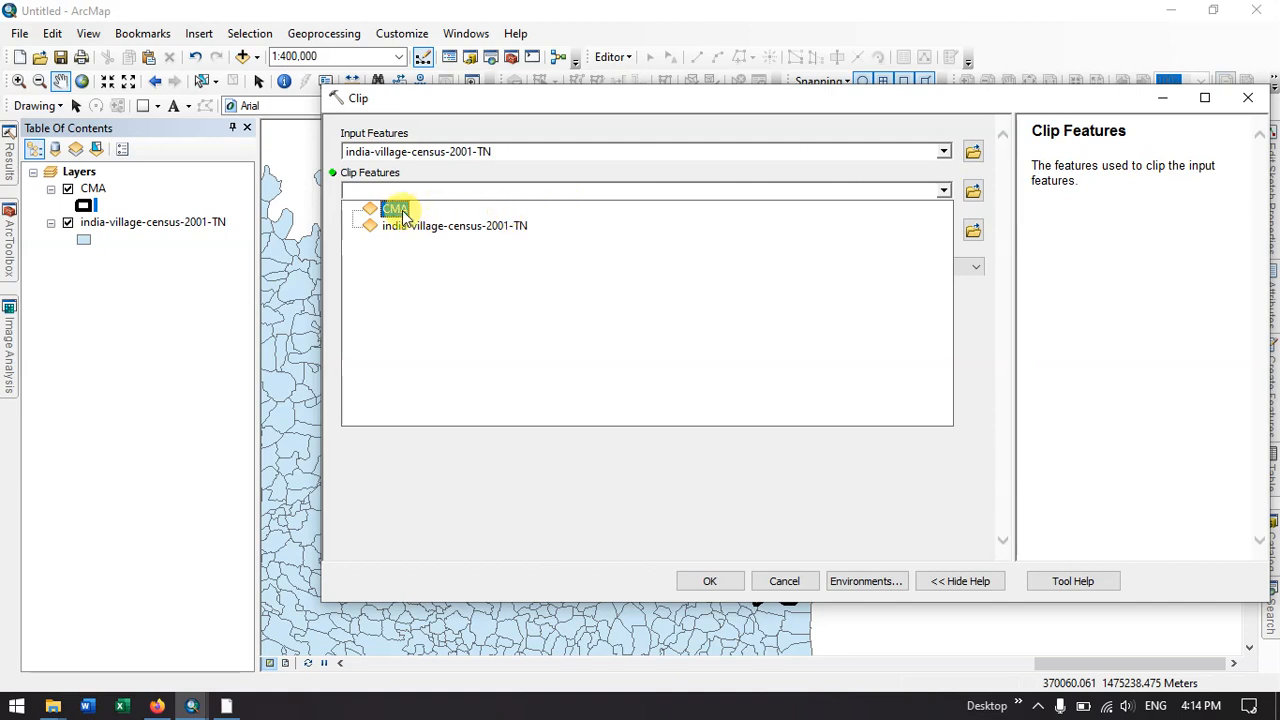
- Run Clip with the village layer as input and CMA as clip features, producing indiavillagecensus2001TN_Cli1
click(395, 208)
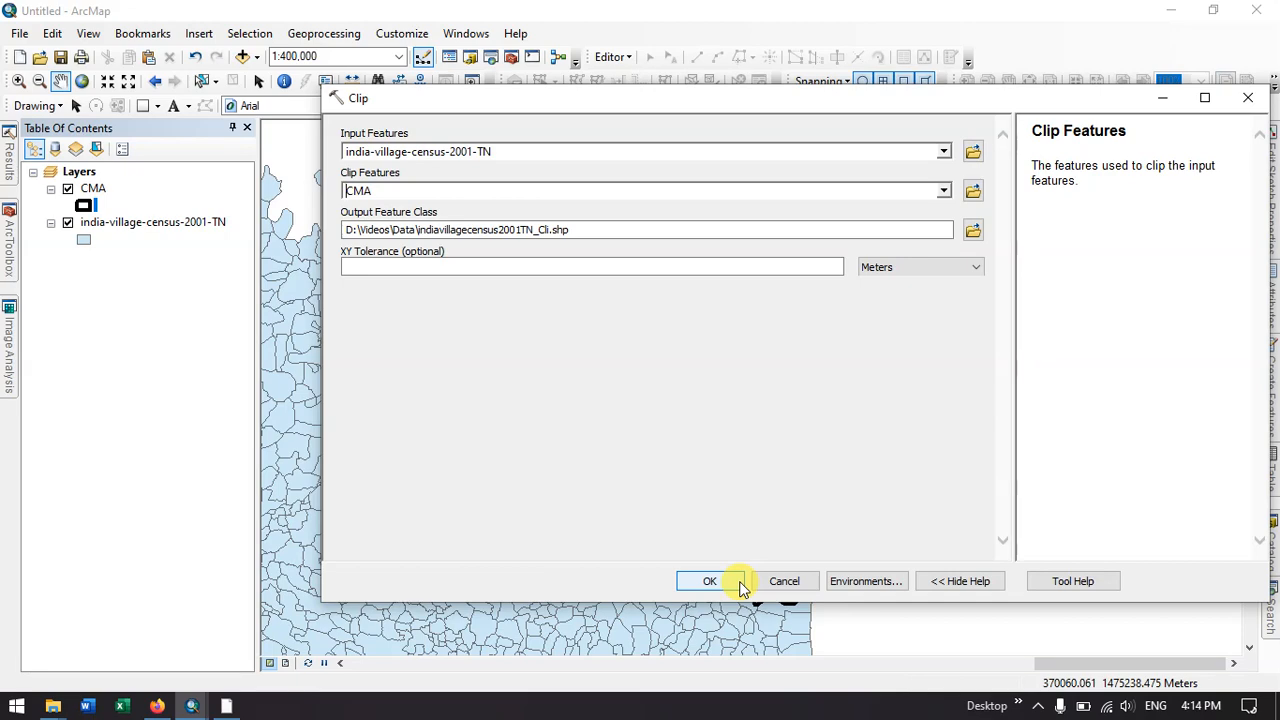
click(709, 581)
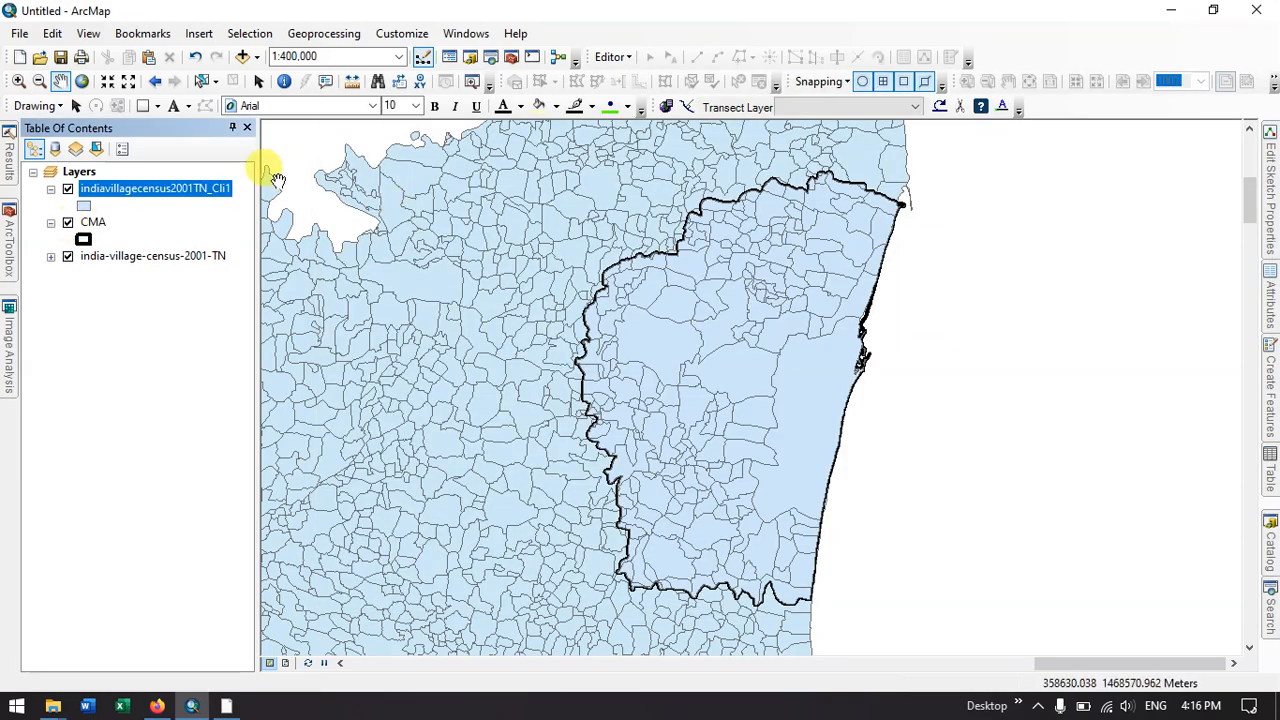